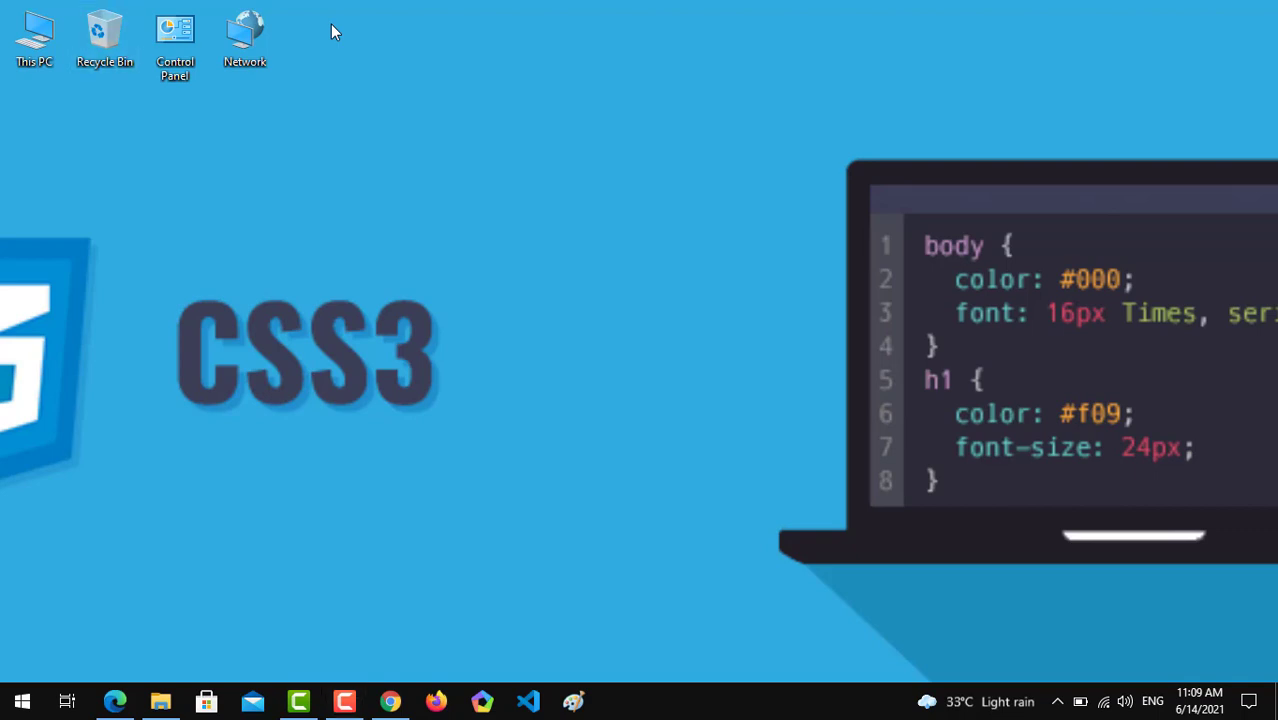
- Create a new folder on the desktop from the New menu
right_click(336, 30)
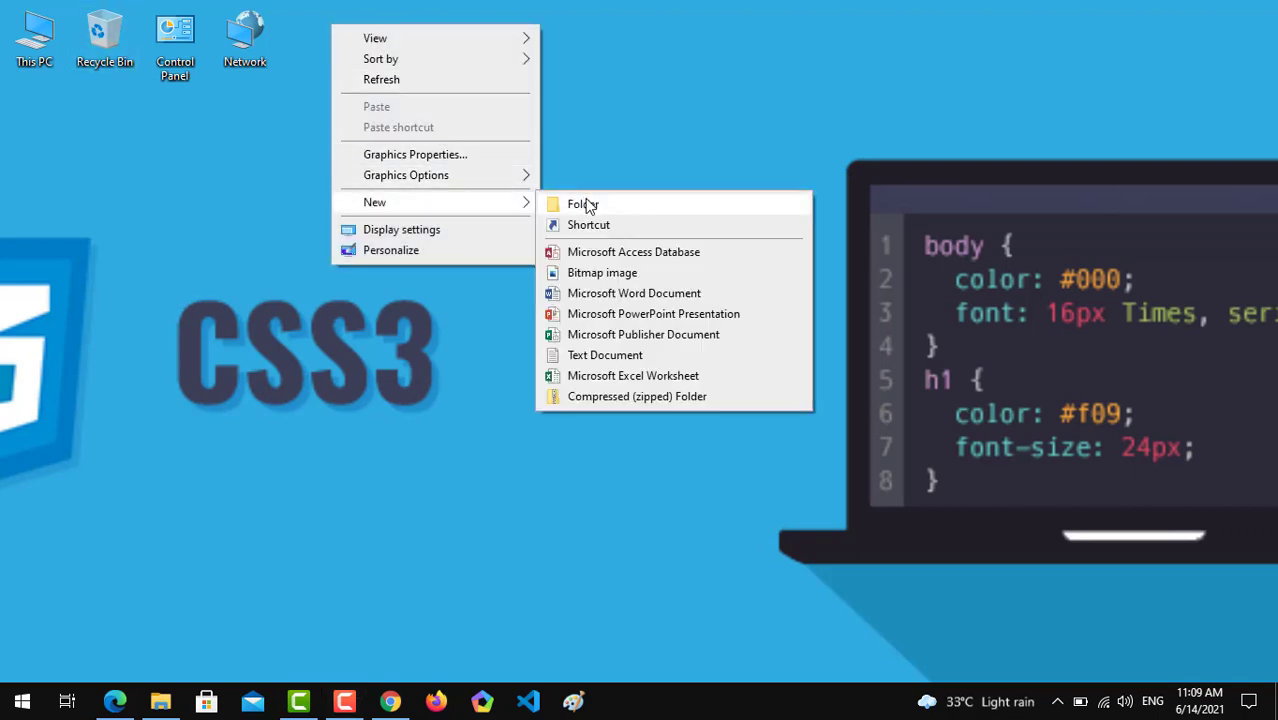
click(582, 204)
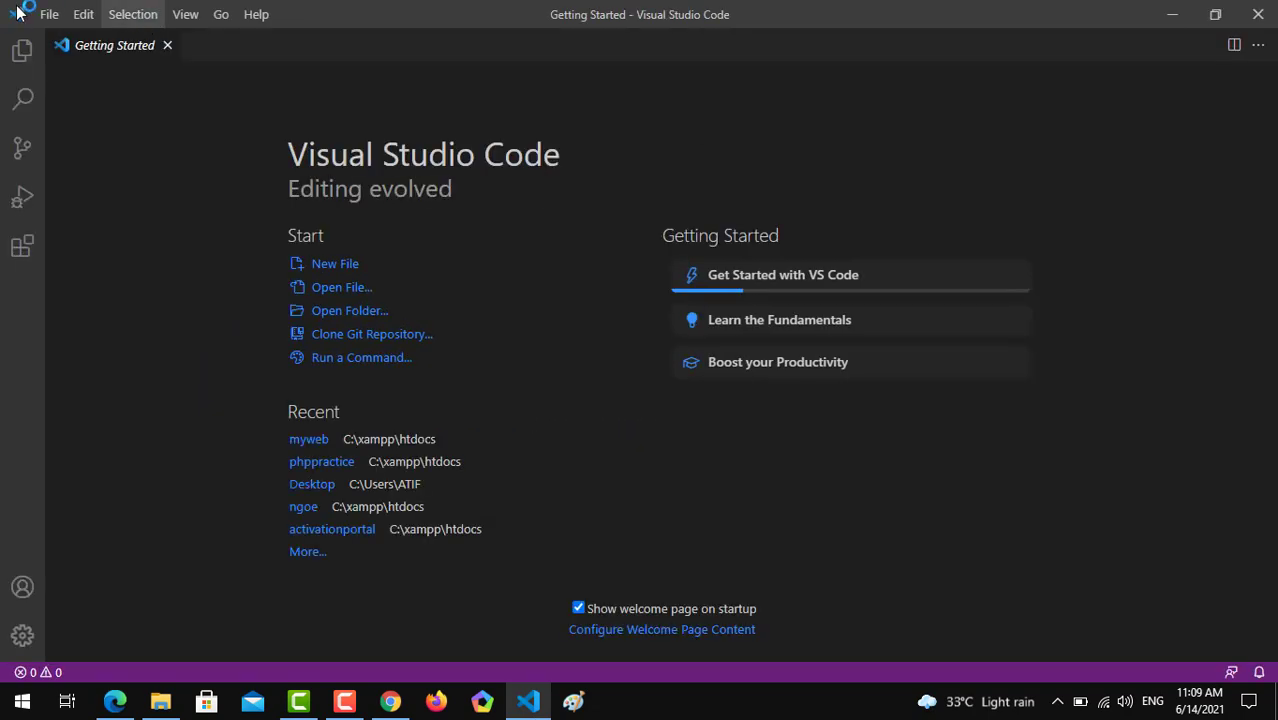
- Open the Desktop\css folder as the workspace via File > Open Folder
click(48, 14)
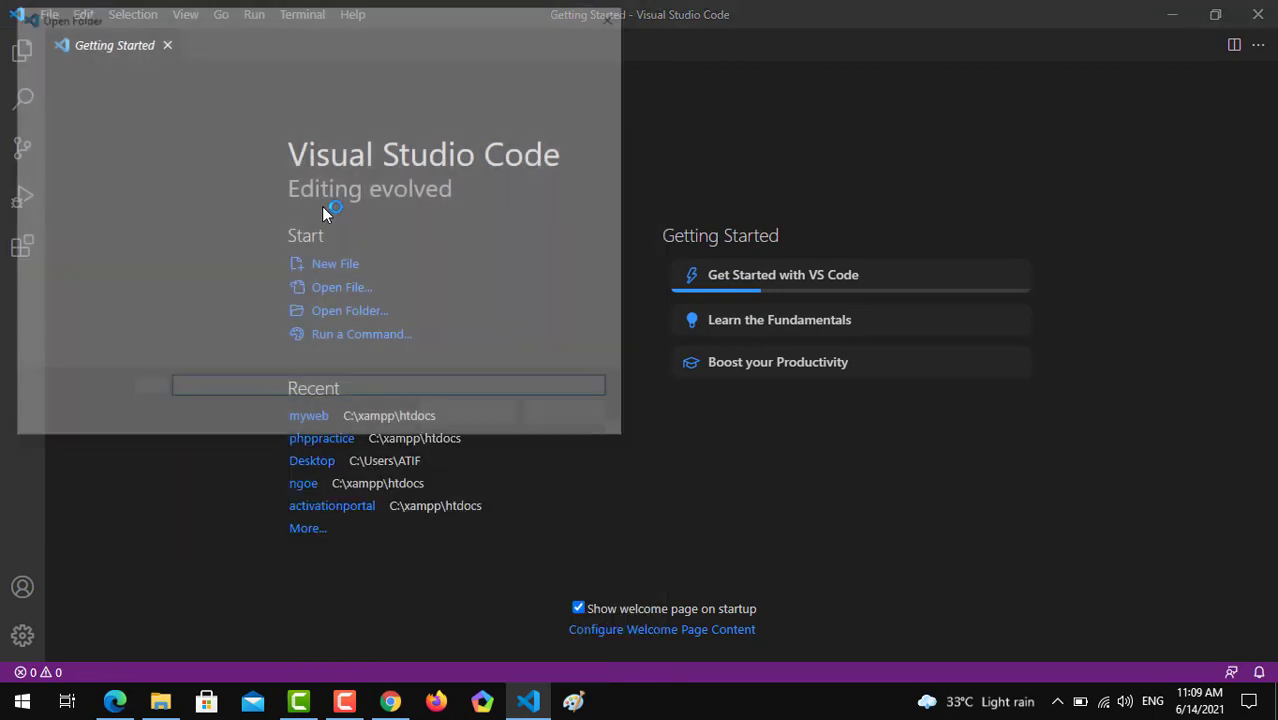
click(350, 310)
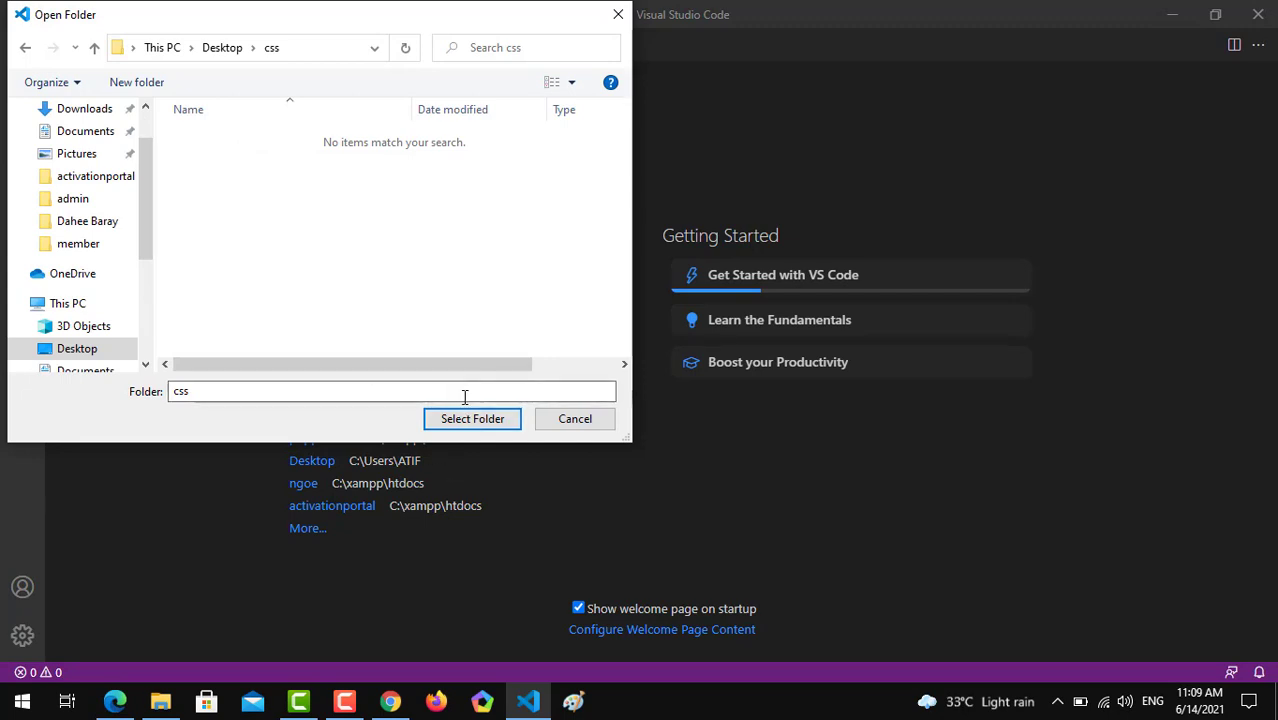
click(472, 418)
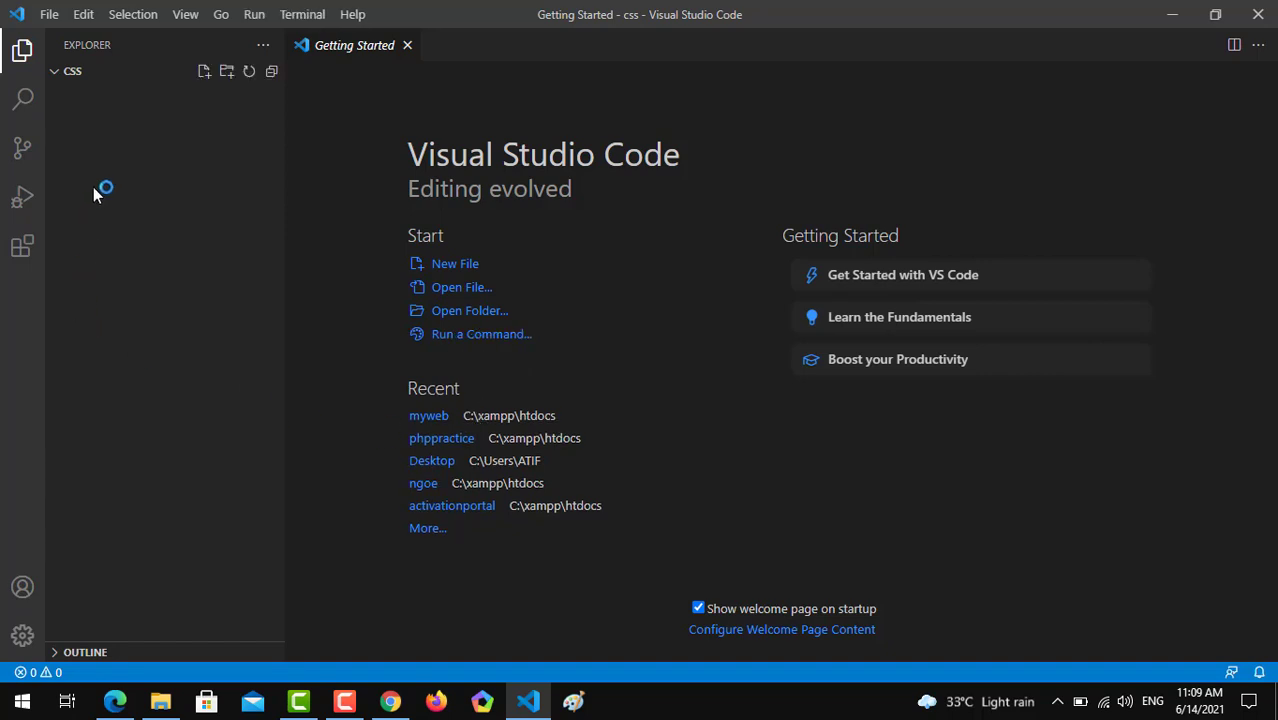
- Create index.html and expand the ! Emmet abbreviation into an HTML5 skeleton
click(202, 72)
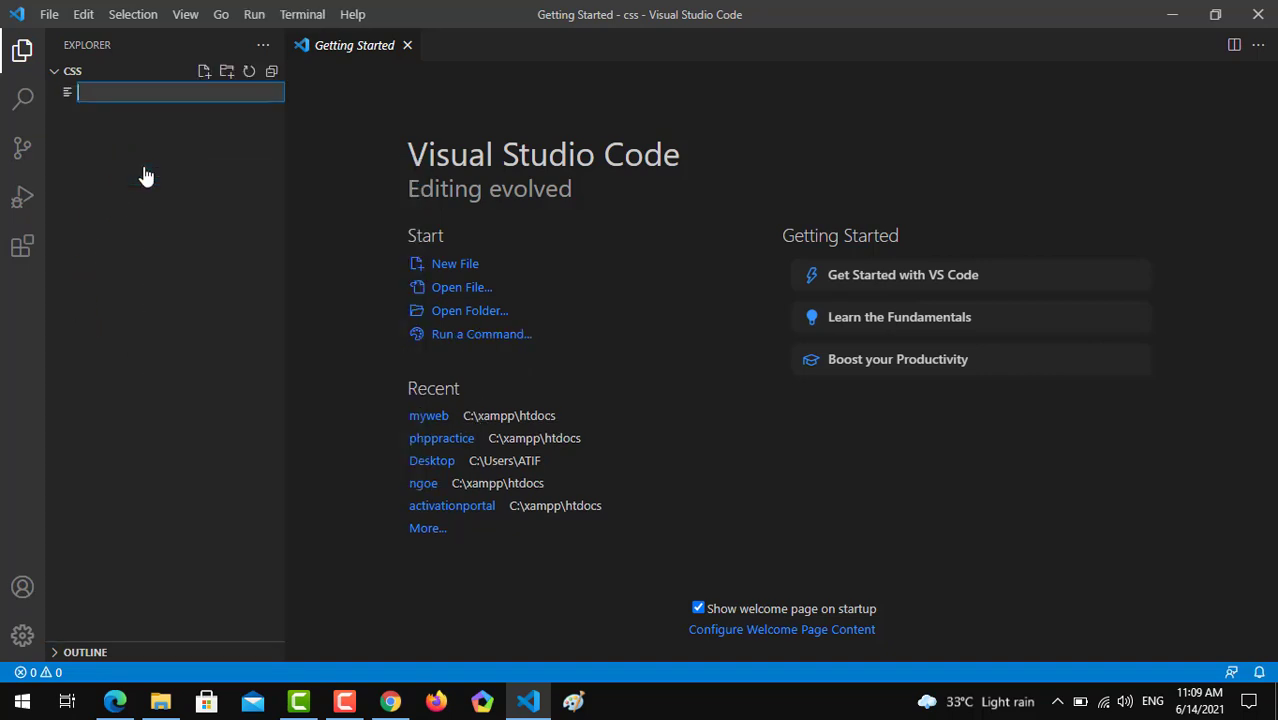
text(index)
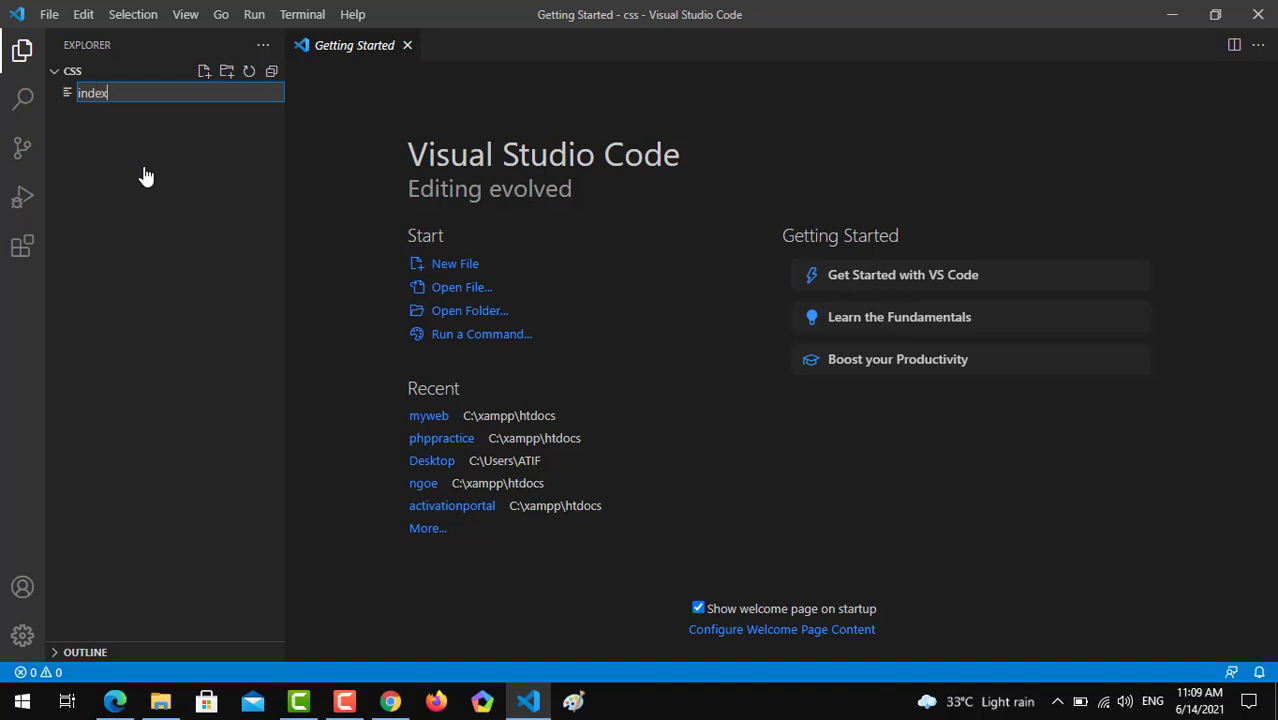
text(.html)
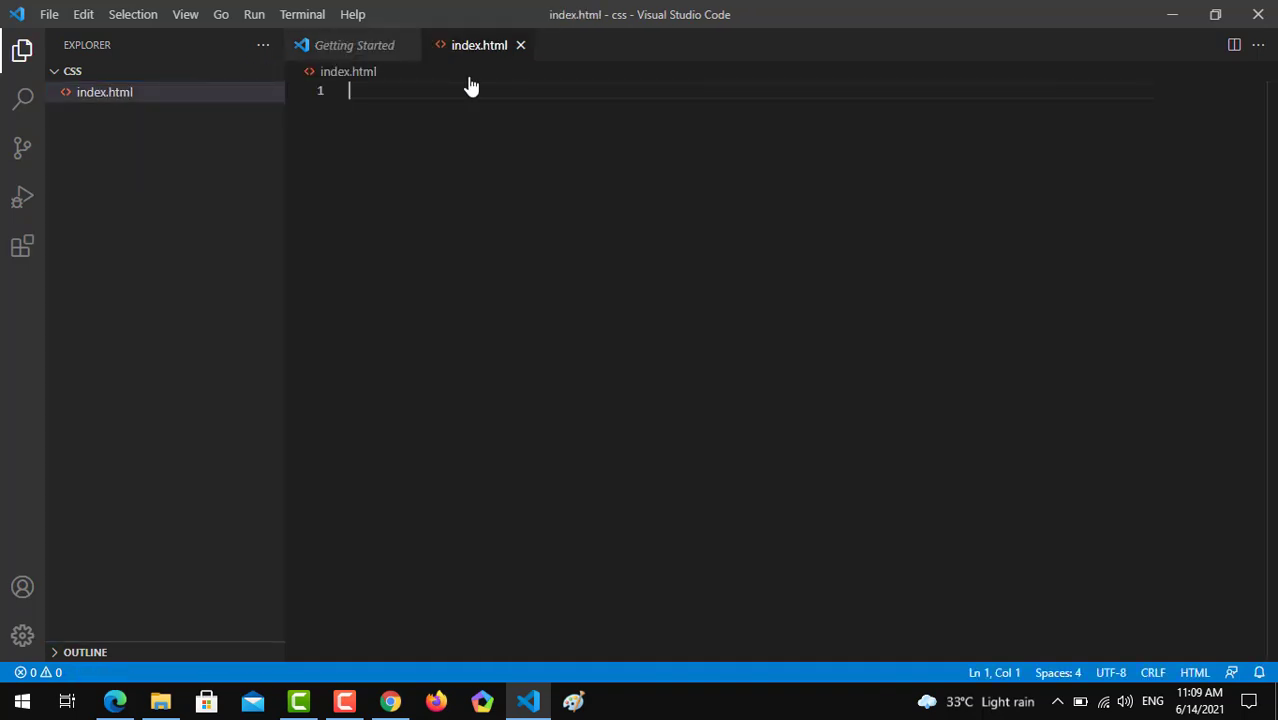
text(!)
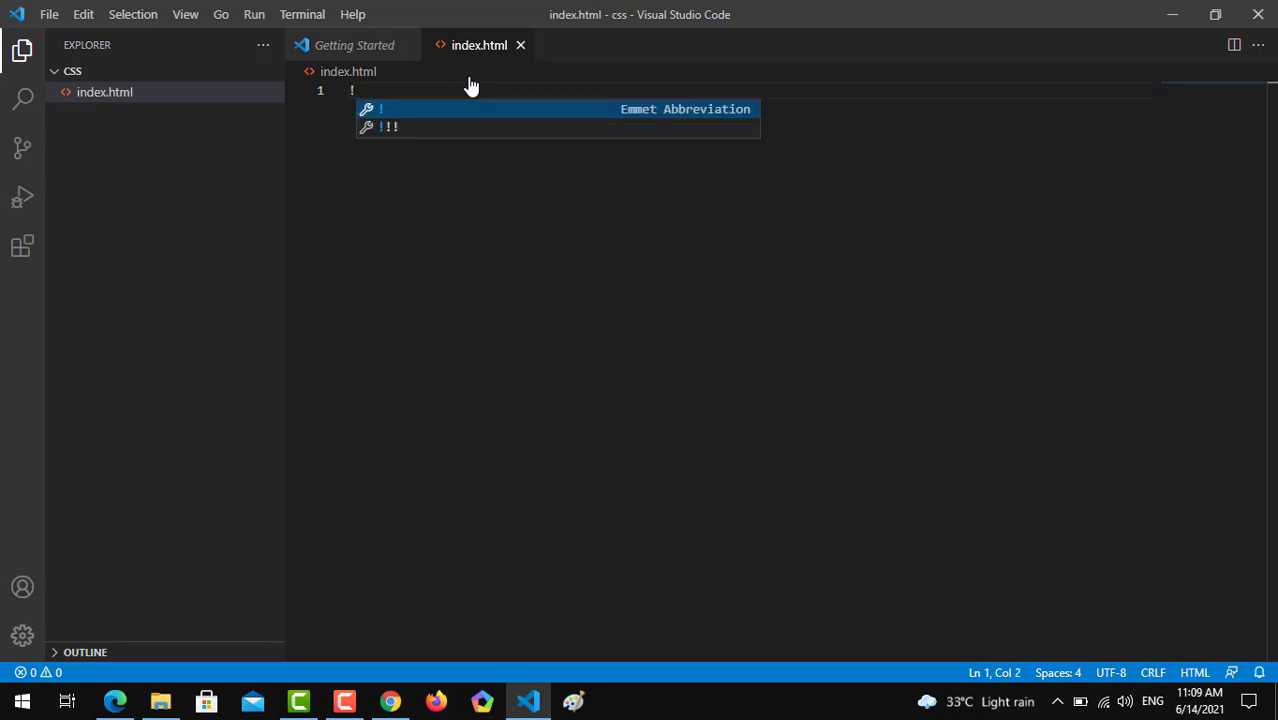
key(Tab)
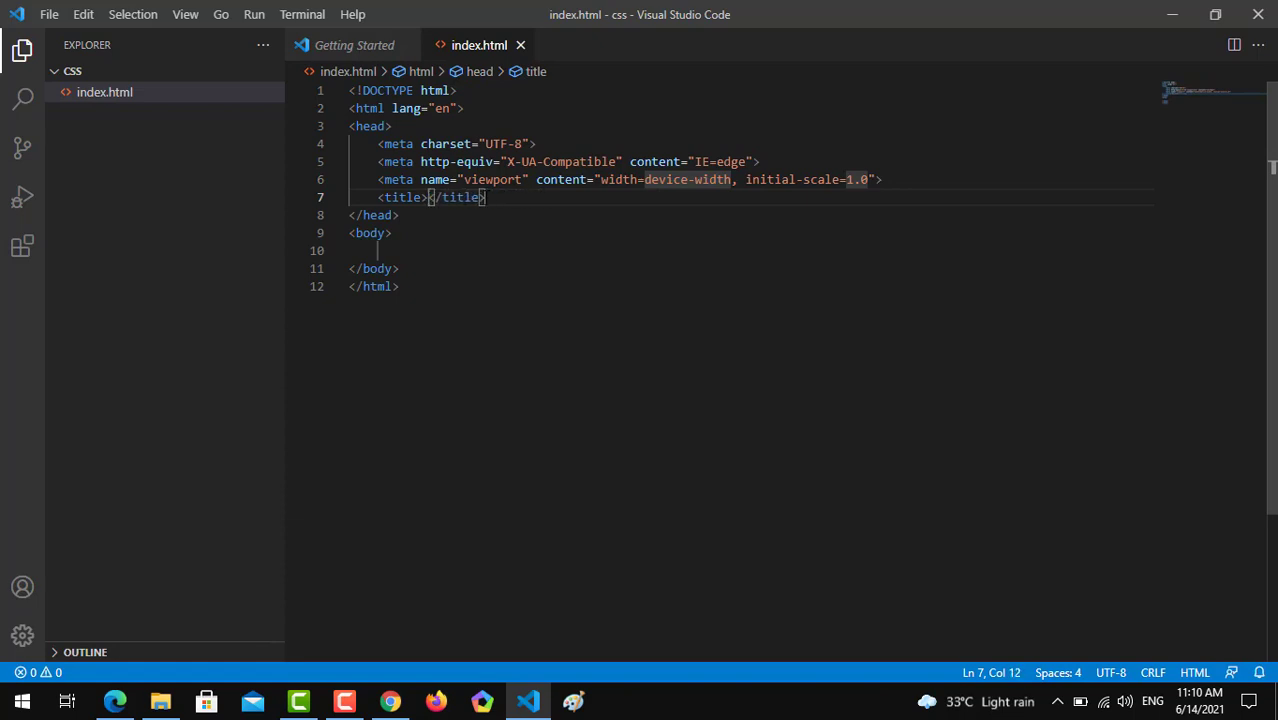
- Set the page title to Box Modeling, then bring Paint to the front
text(B)
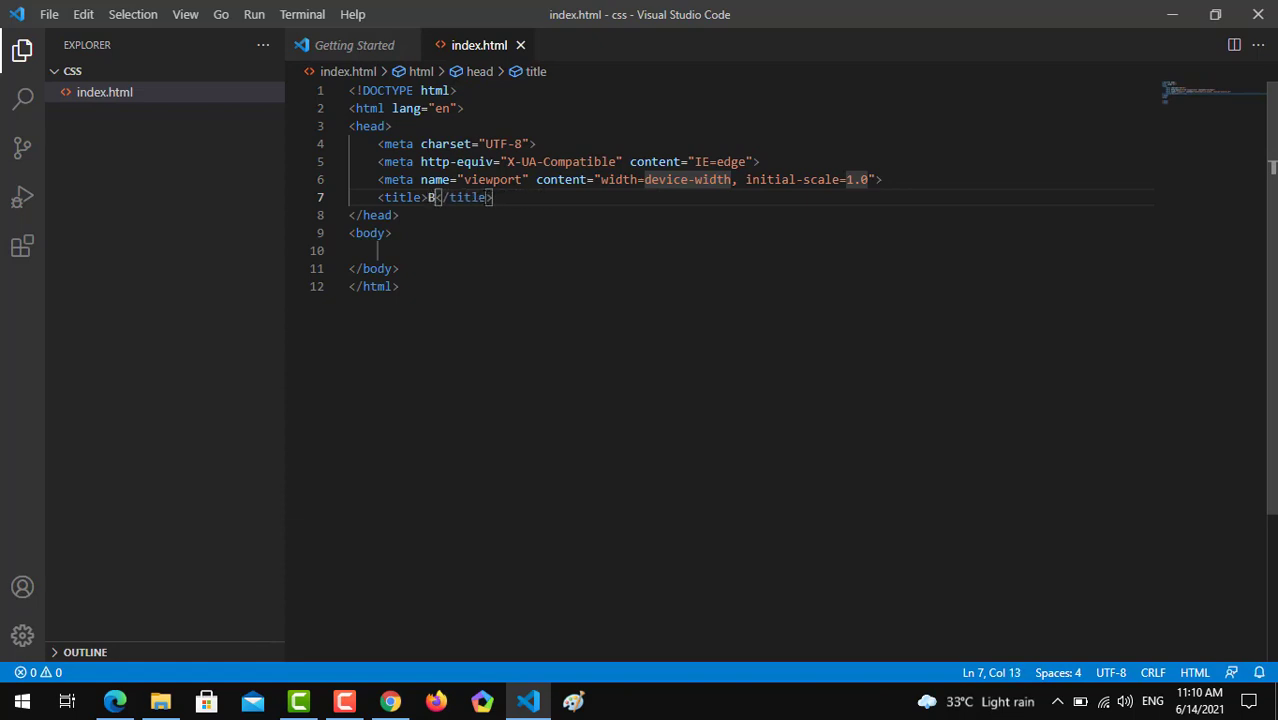
text(ox Modeling)
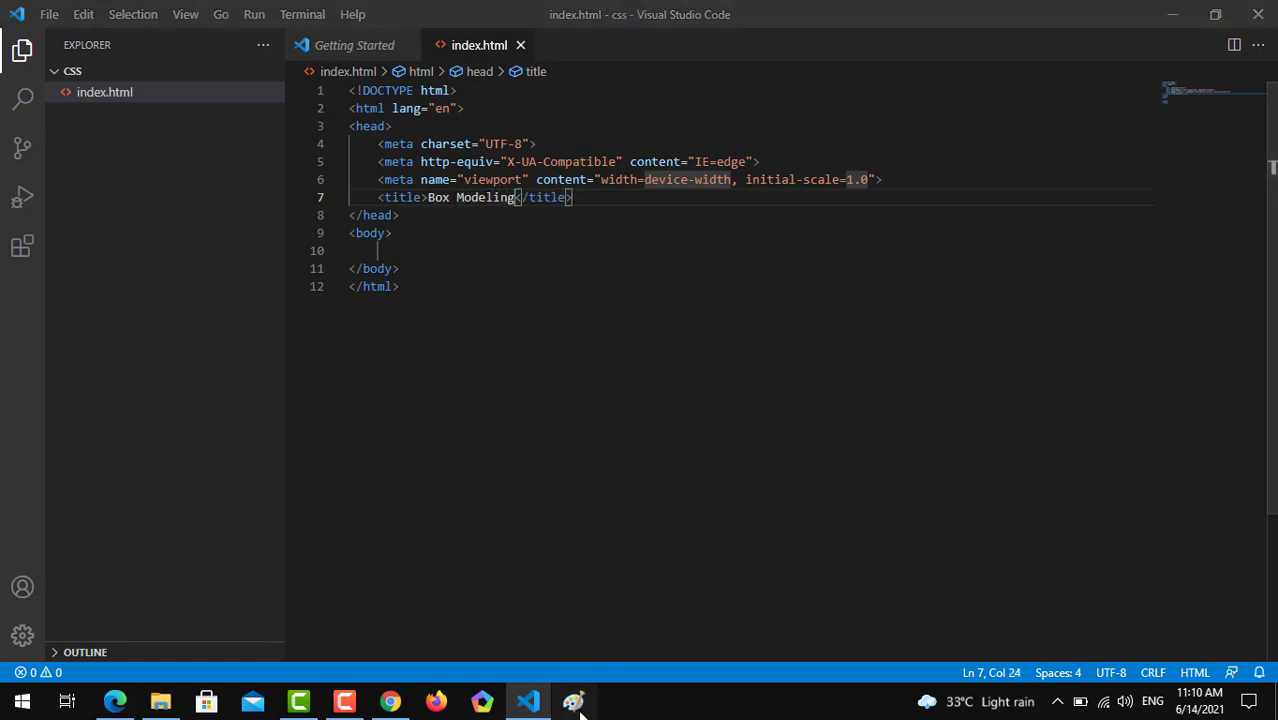
click(572, 700)
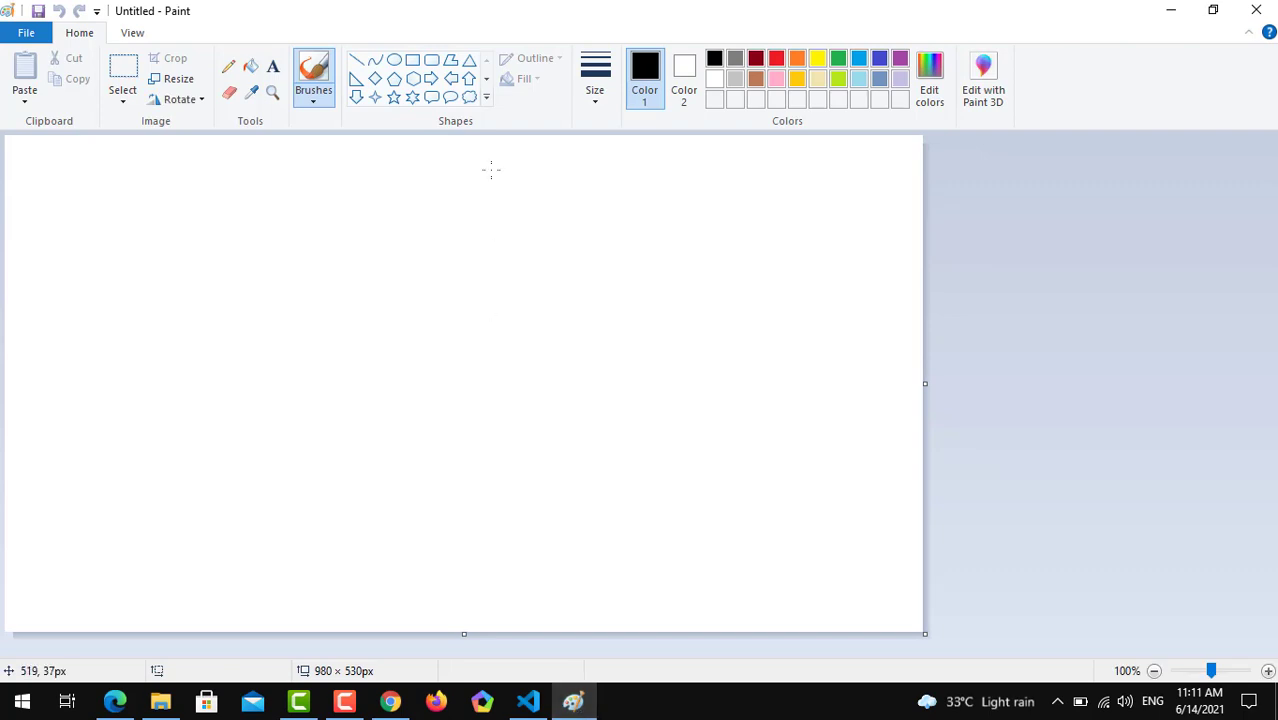
- Draw a large rectangle filled orange in Paint, then return to VS Code
click(412, 60)
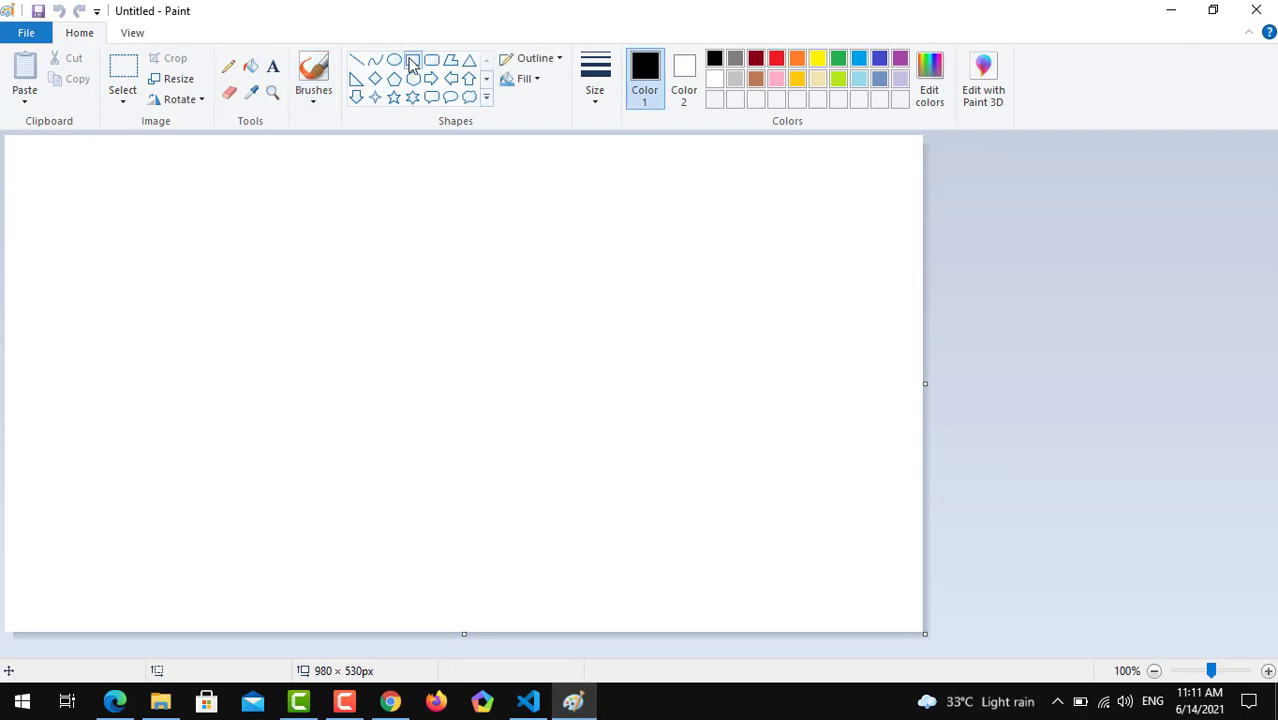
drag(152, 214, 388, 398)
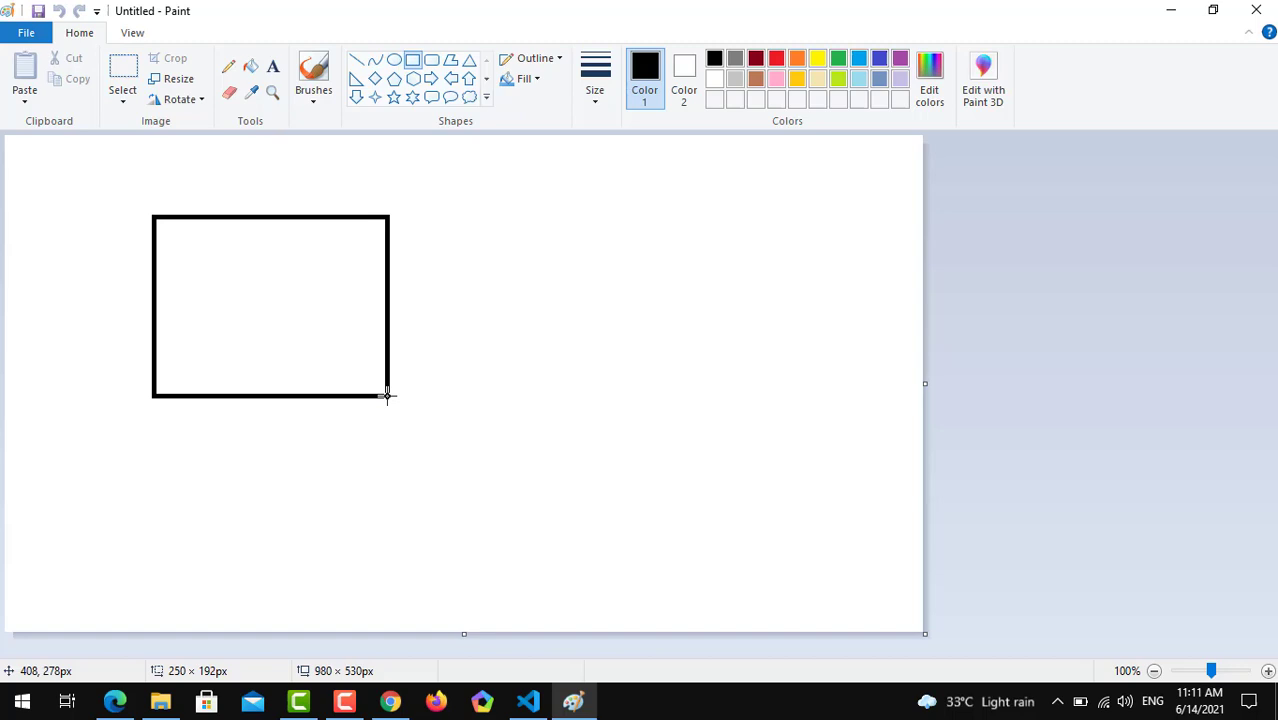
drag(388, 396, 590, 568)
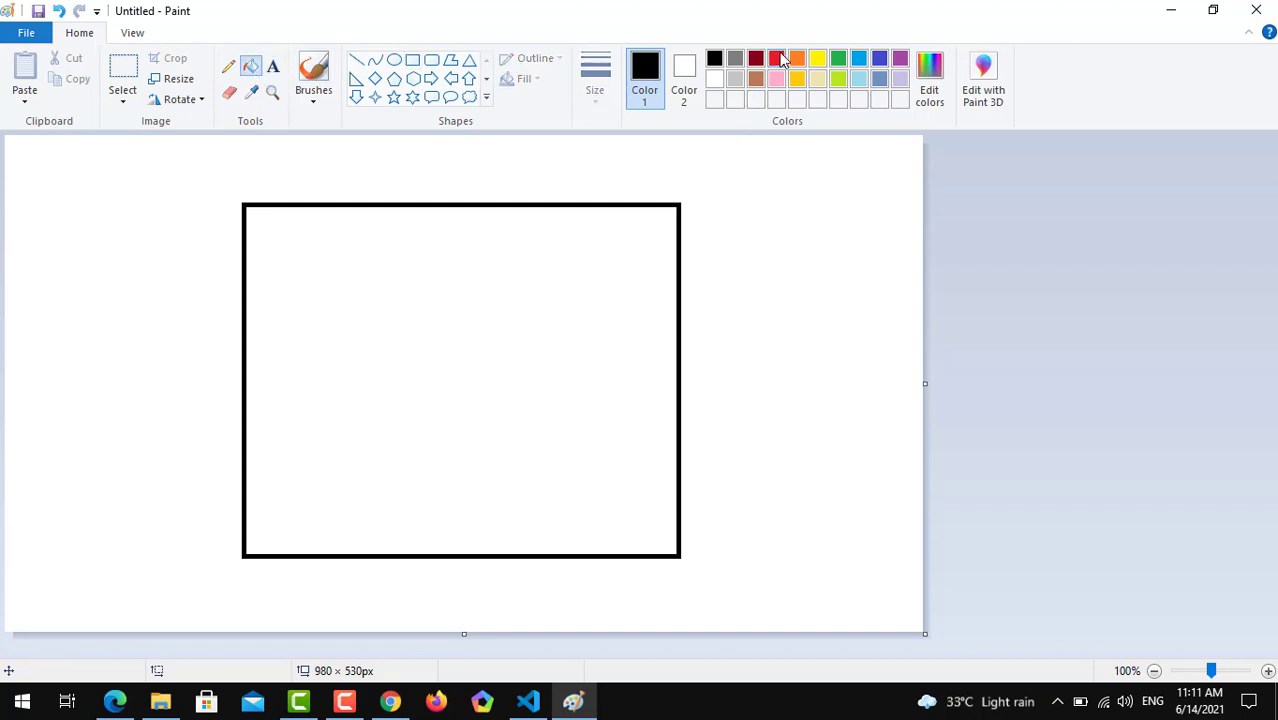
click(488, 476)
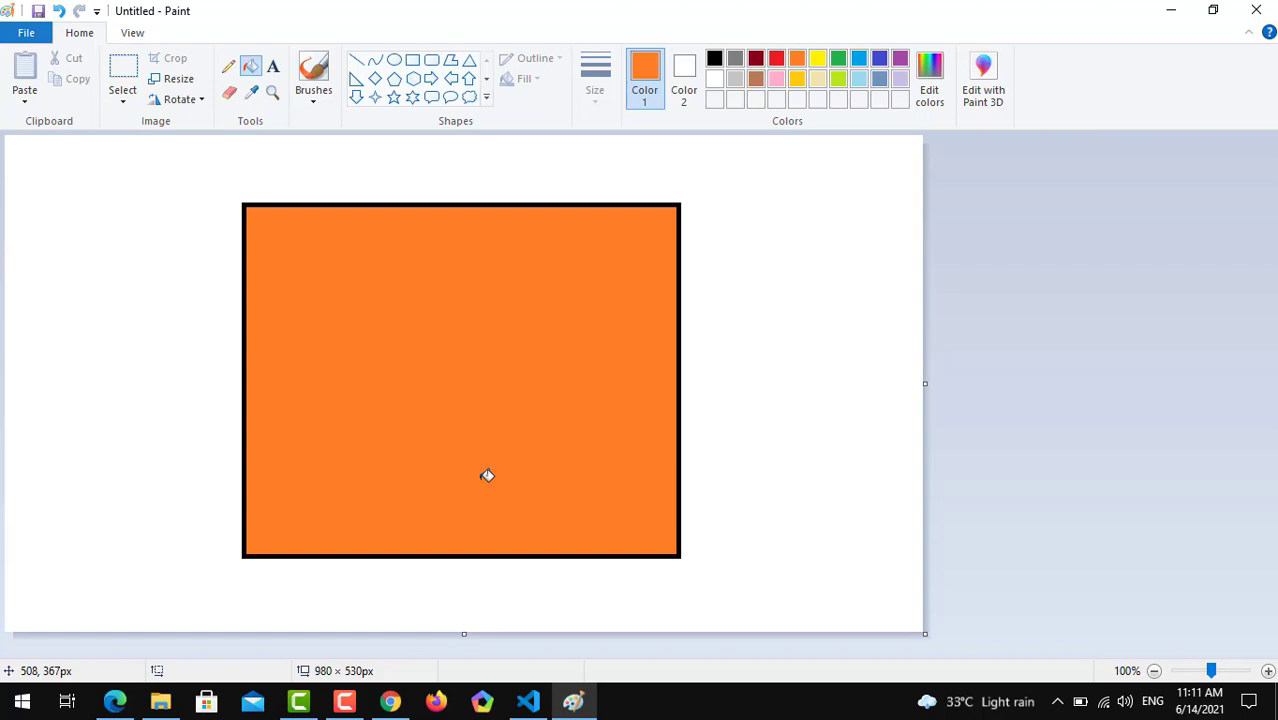
click(528, 700)
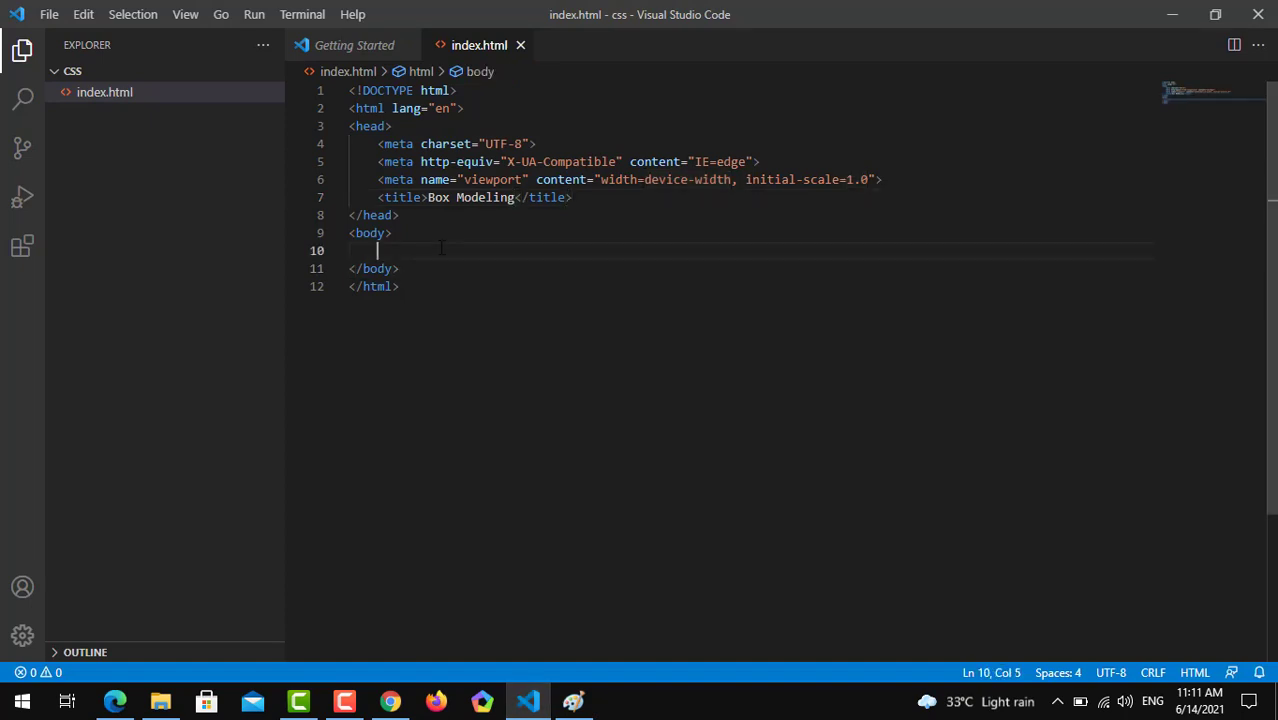
- Add a div with inline style height 250px and width 250px
text(D)
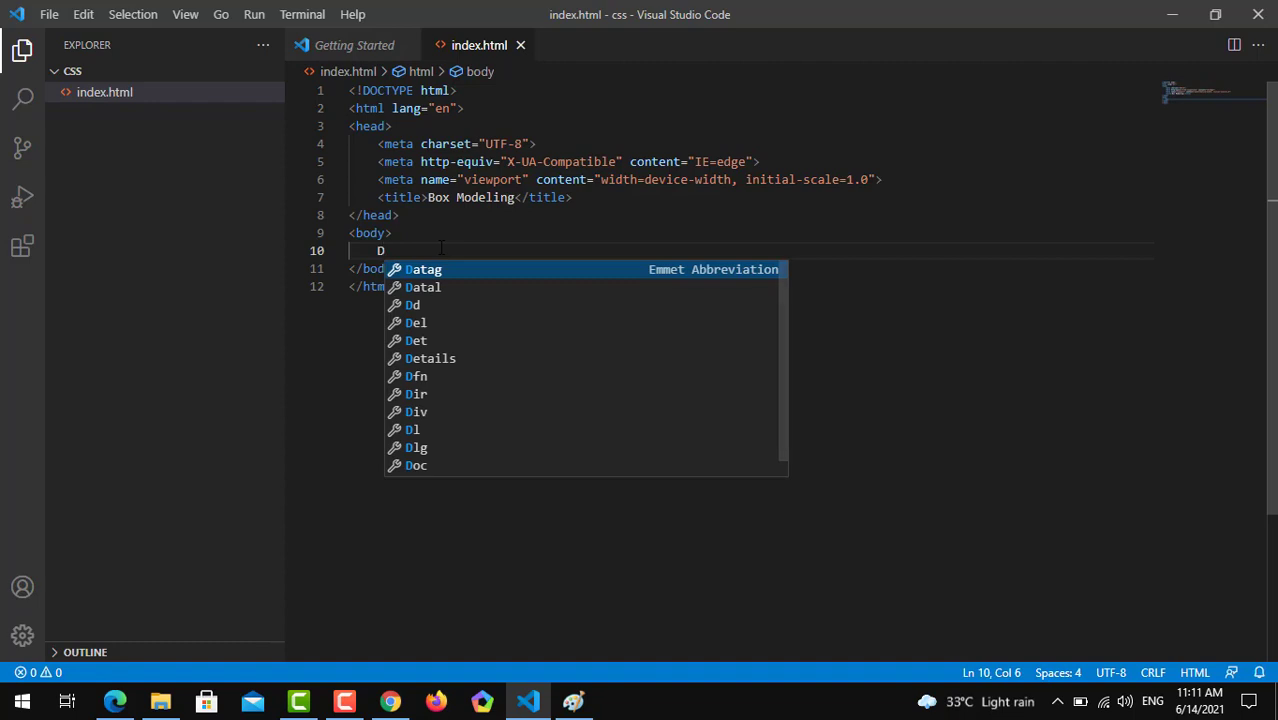
text(<)
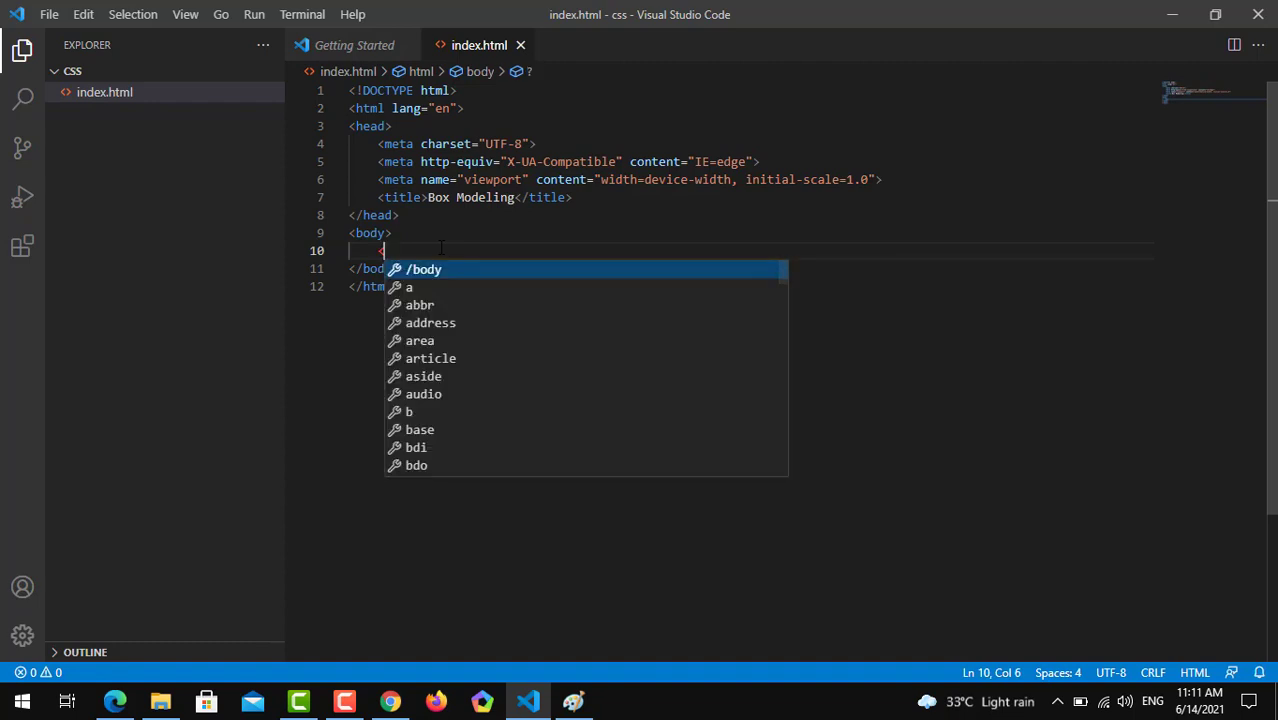
text(div>)
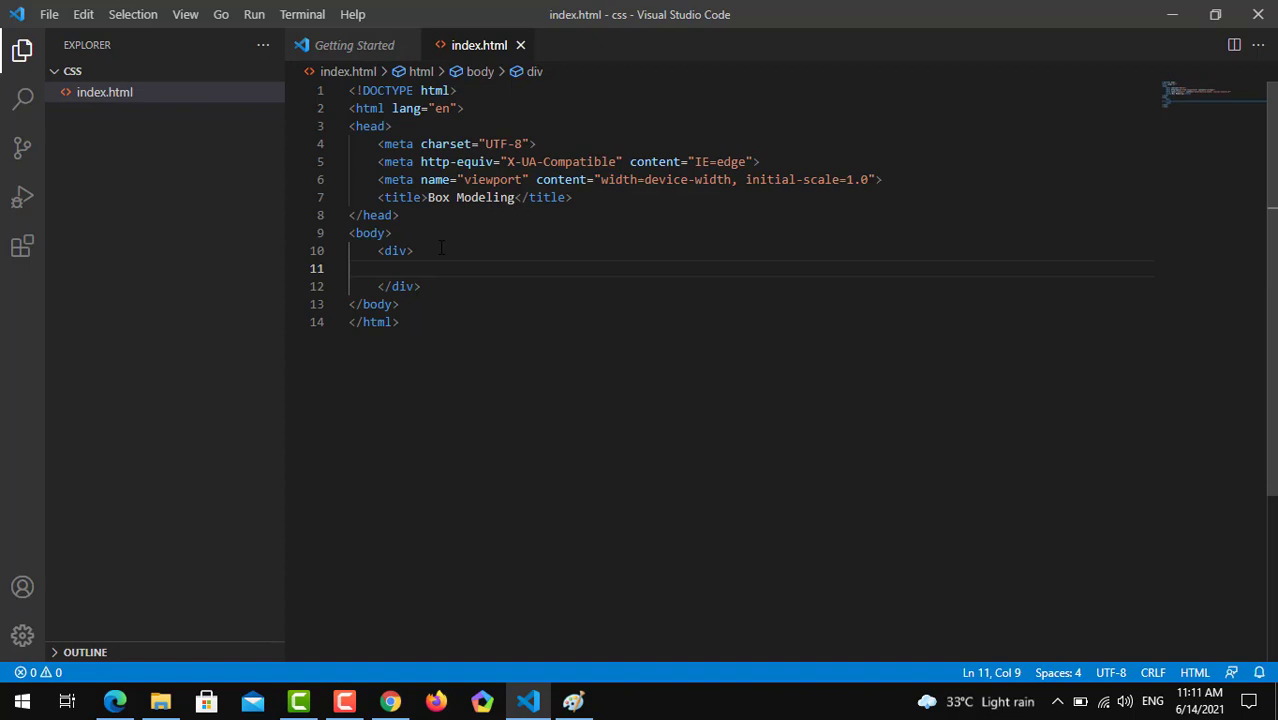
text(style=")
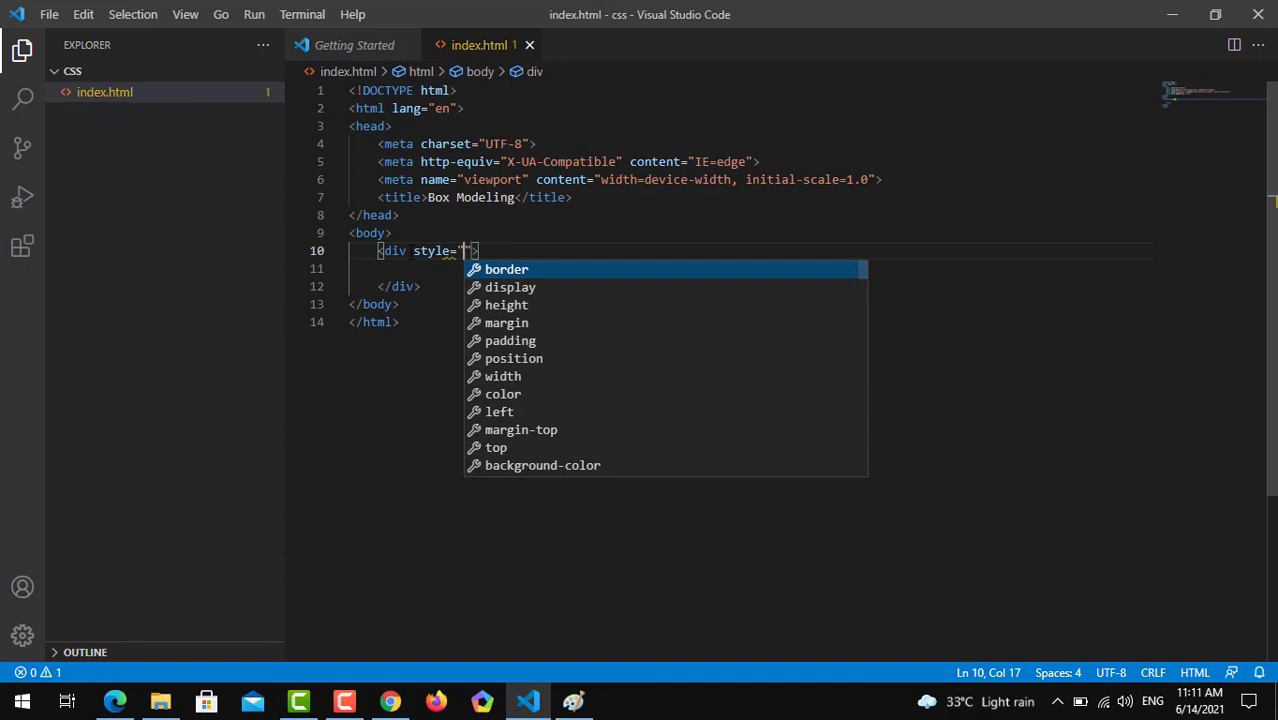
text(height: ;)
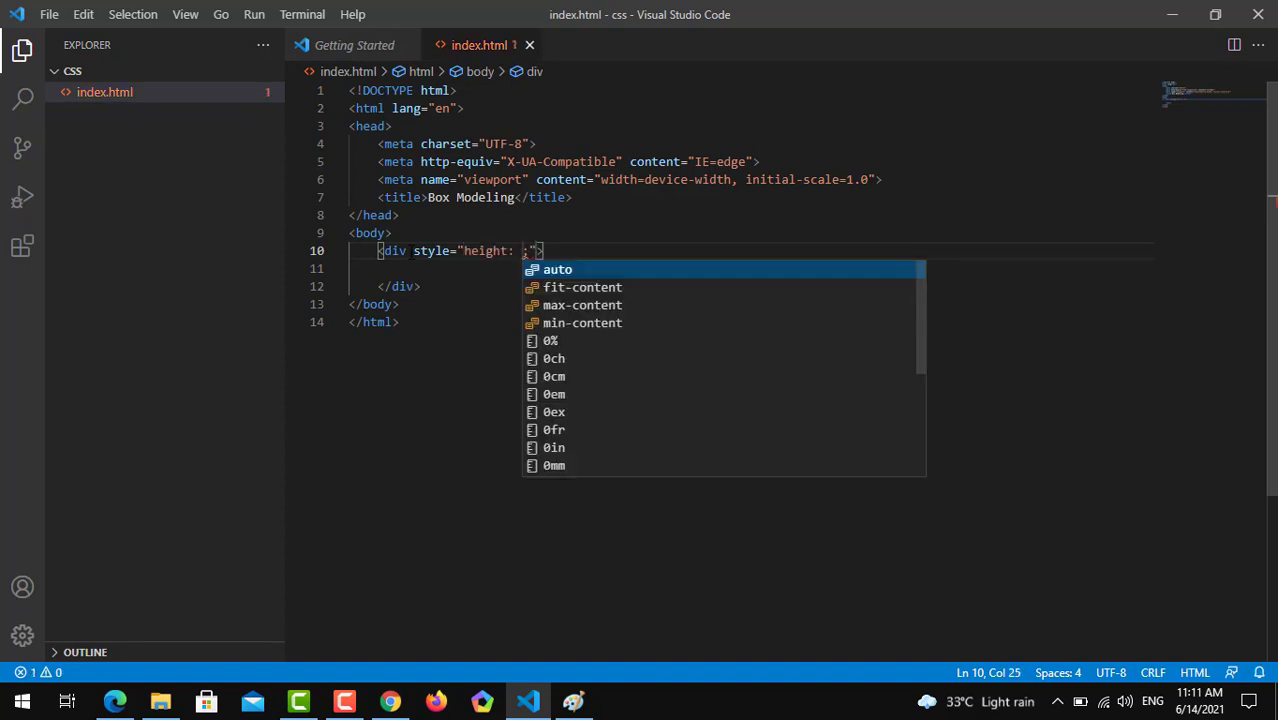
text(250px)
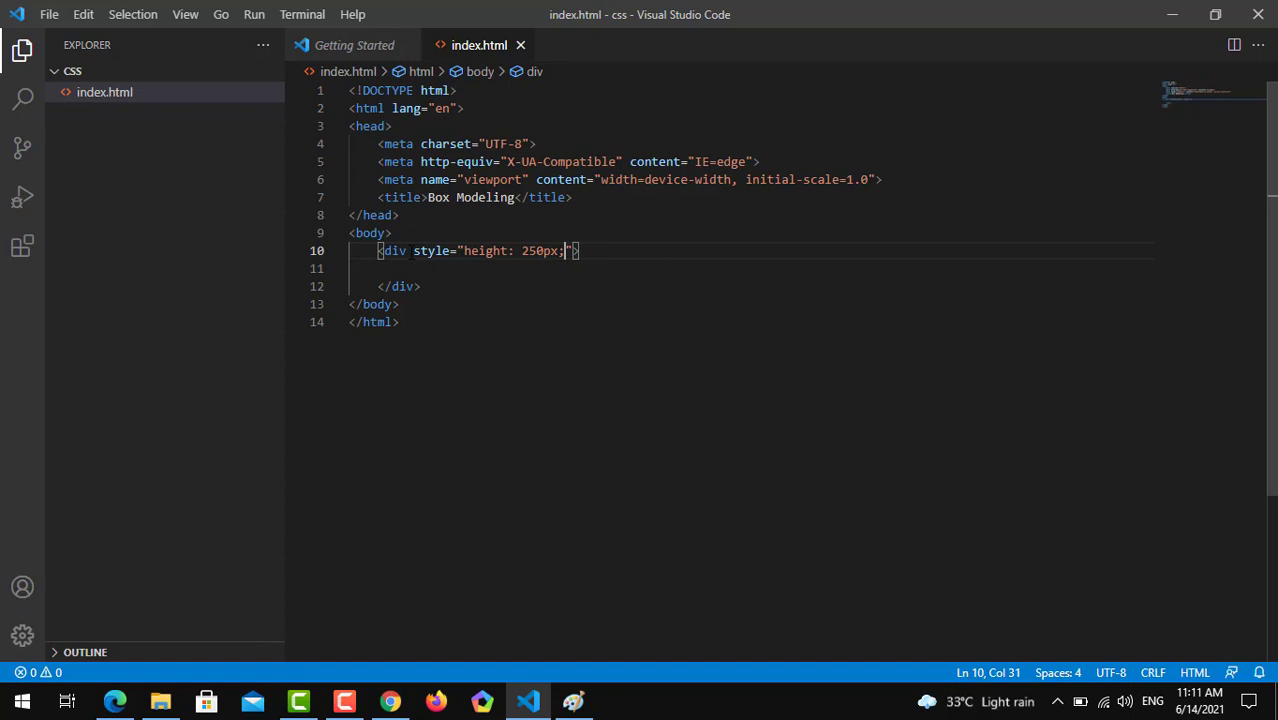
text(width: ;)
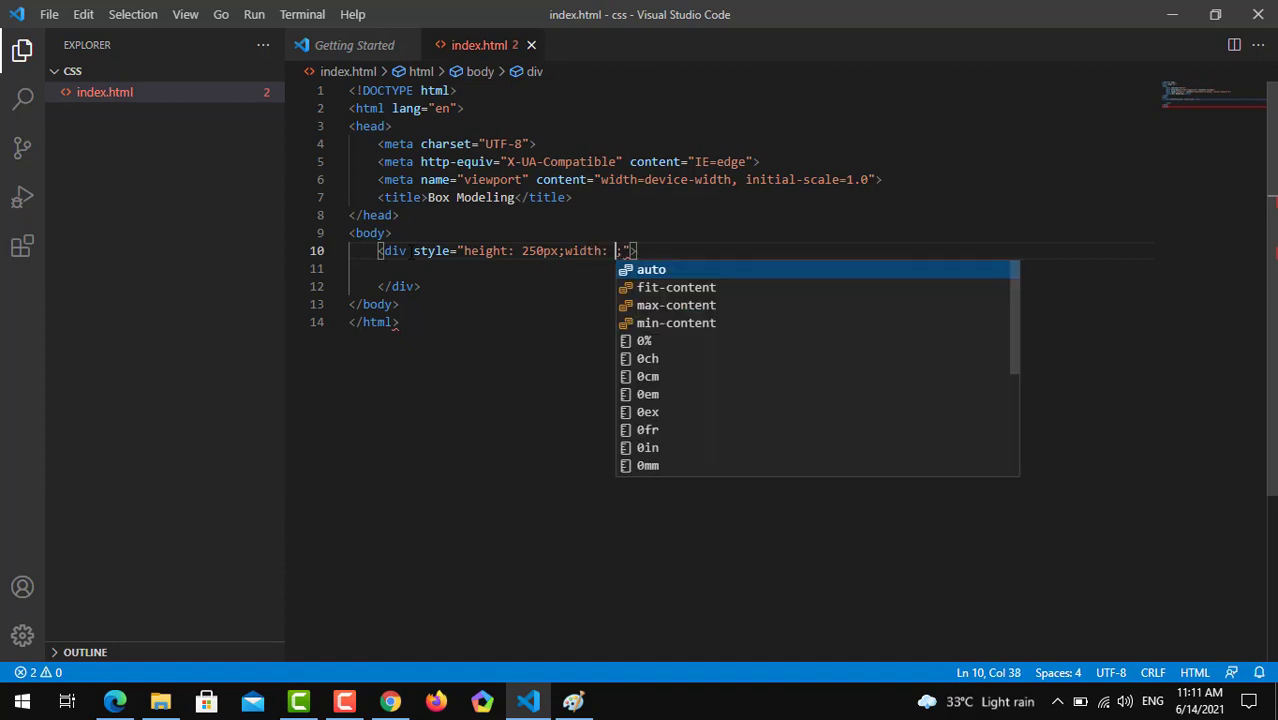
text(250px)
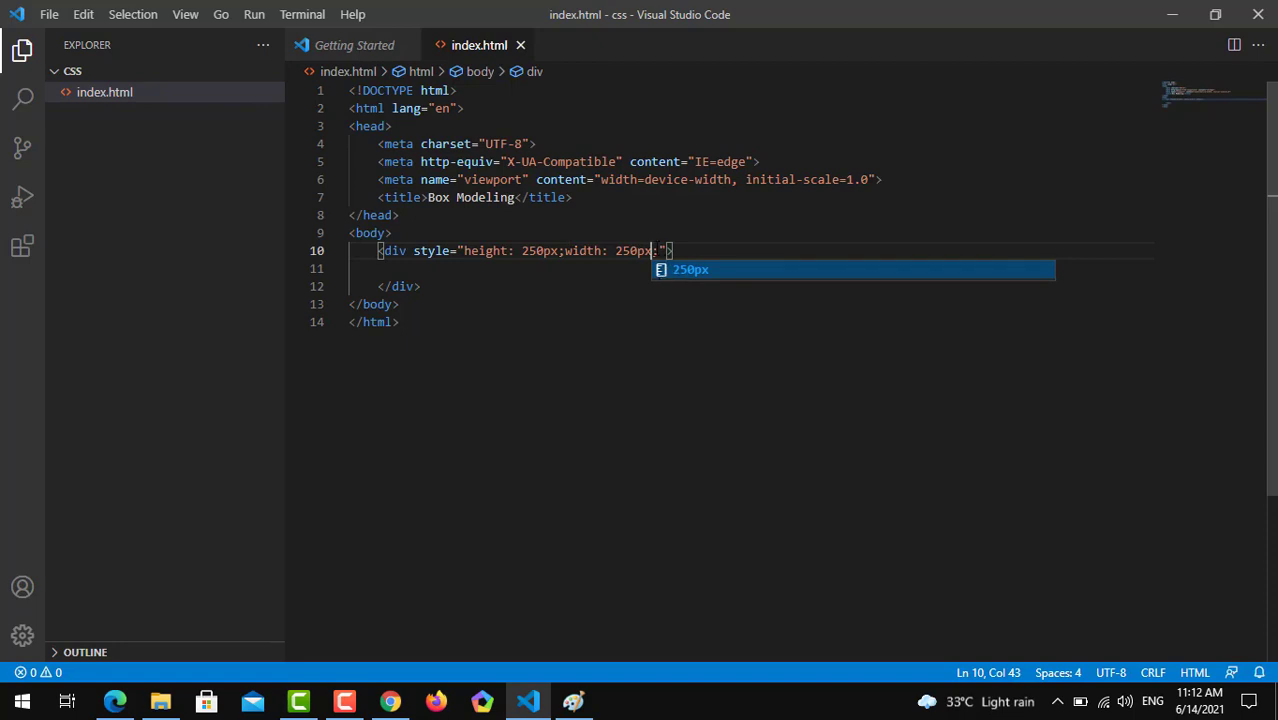
text(;)
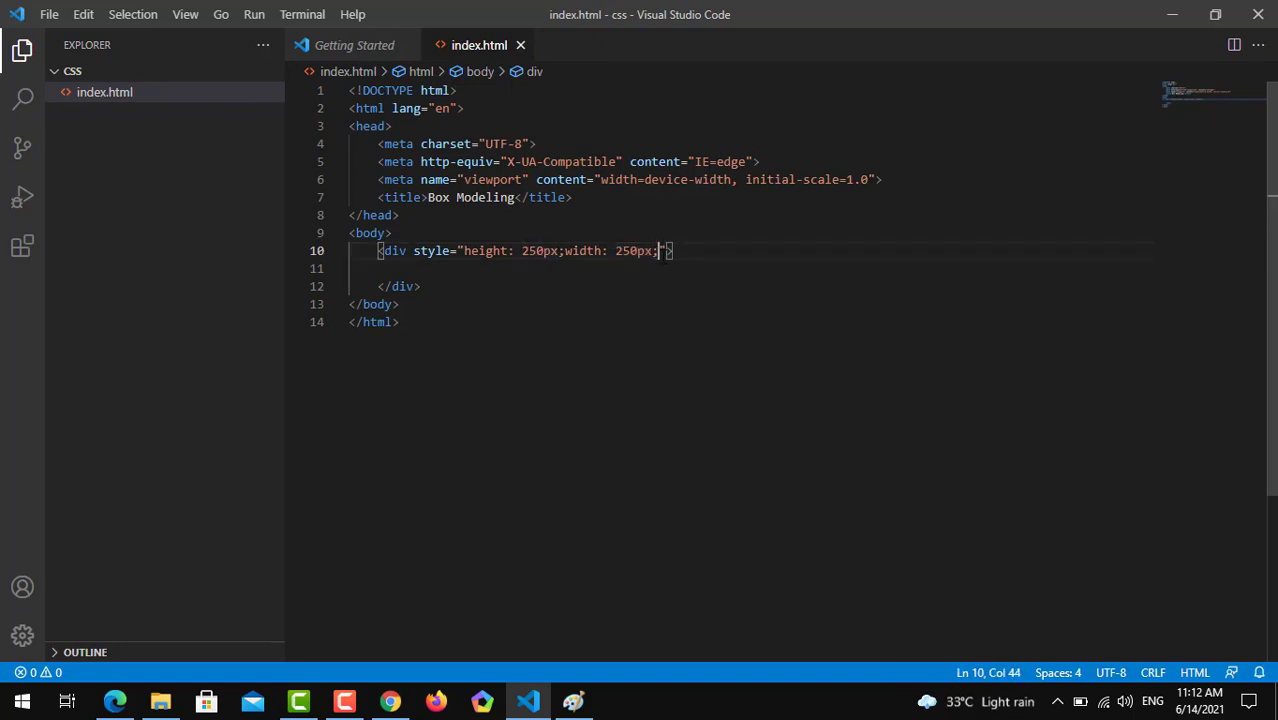
- Add background-color blue to the div, then bring up the CSS tutorial in the browser
text(ba)
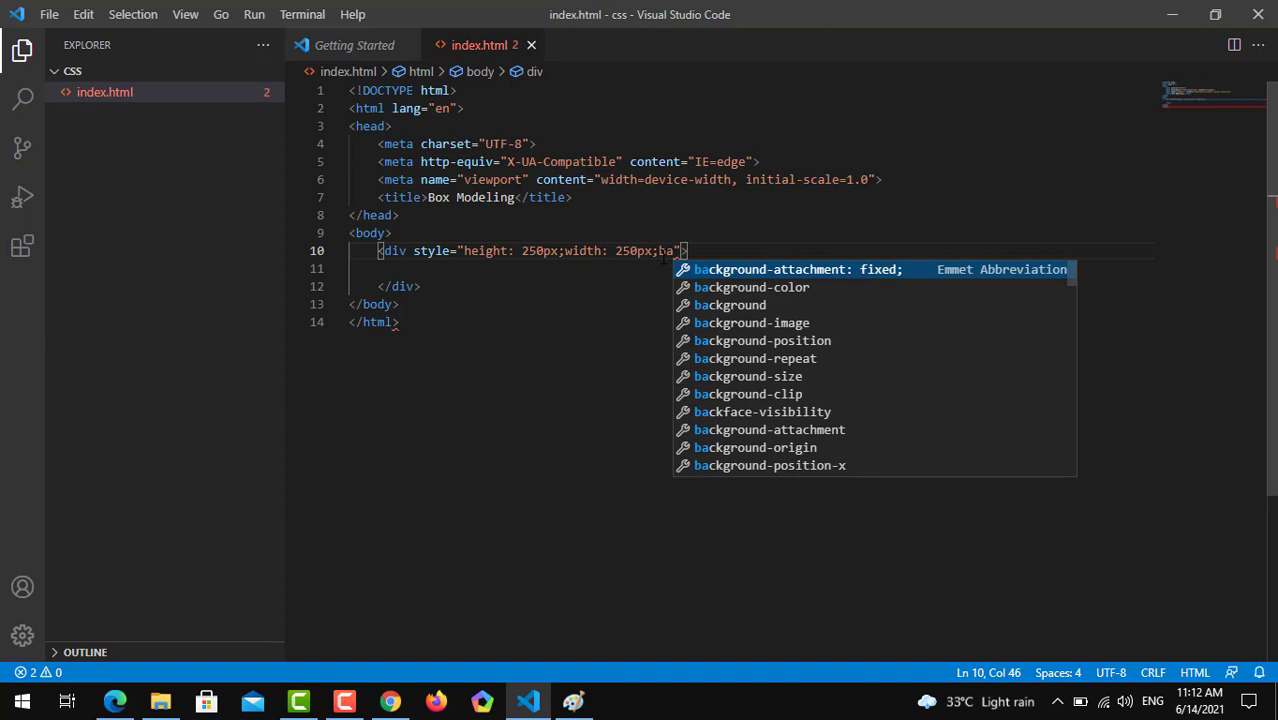
text(background-color: ;)
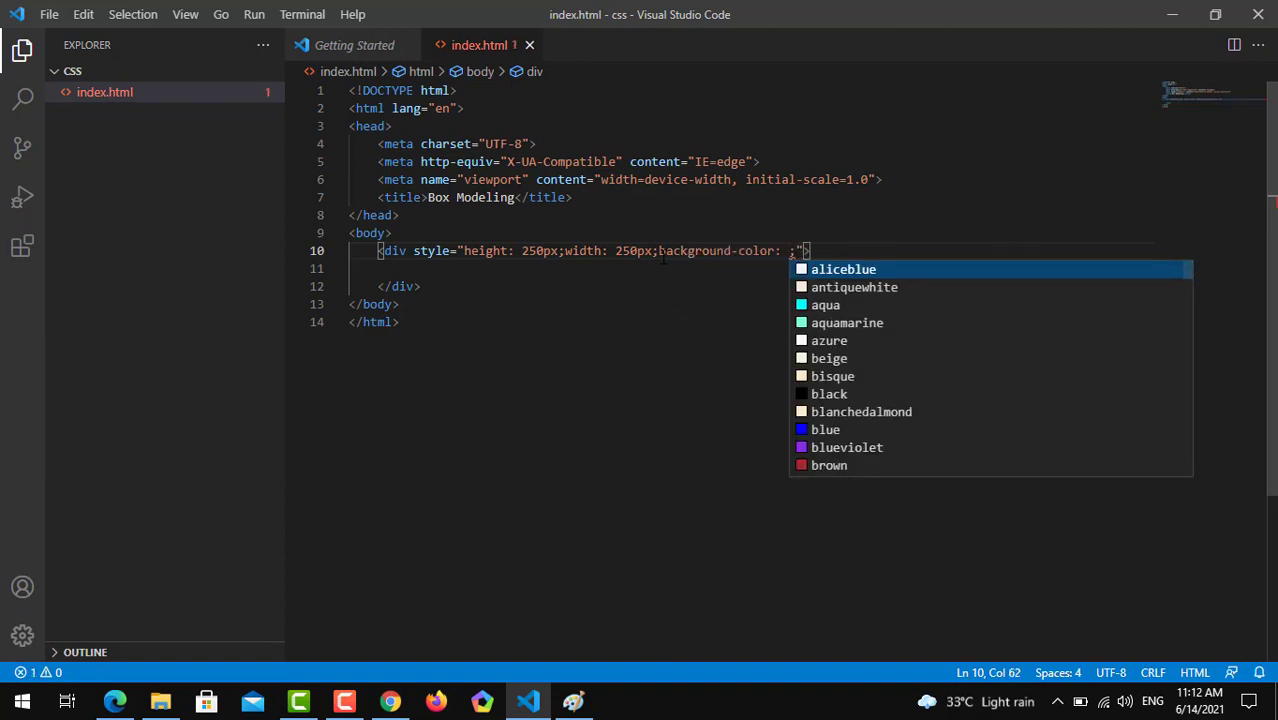
mouse_move(826, 428)
text(blue)
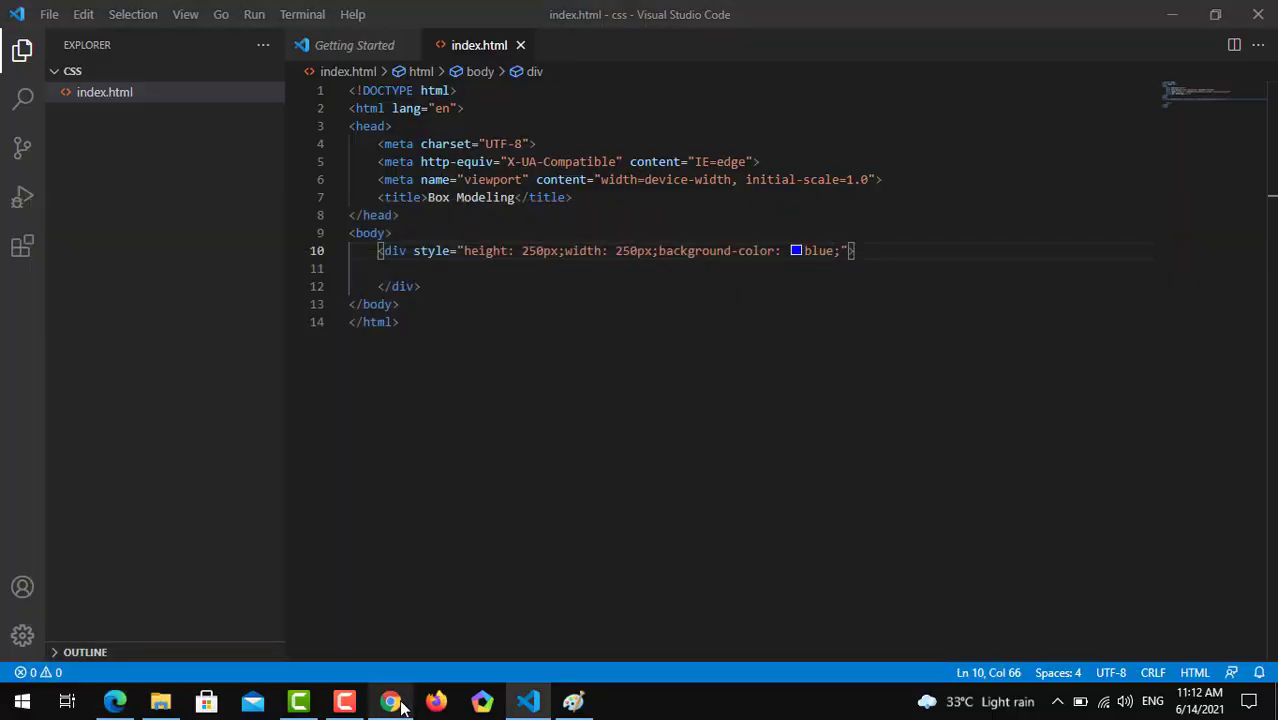
click(390, 700)
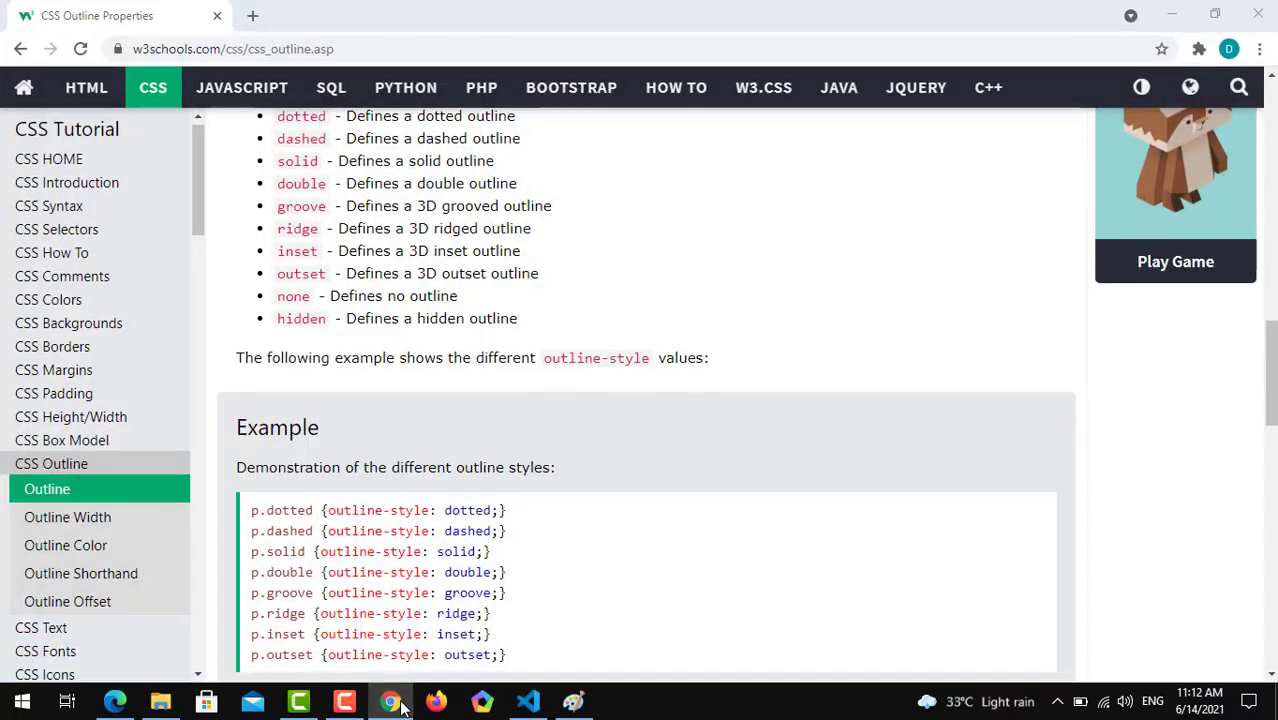
- Return to the code editor showing index.html
click(528, 700)
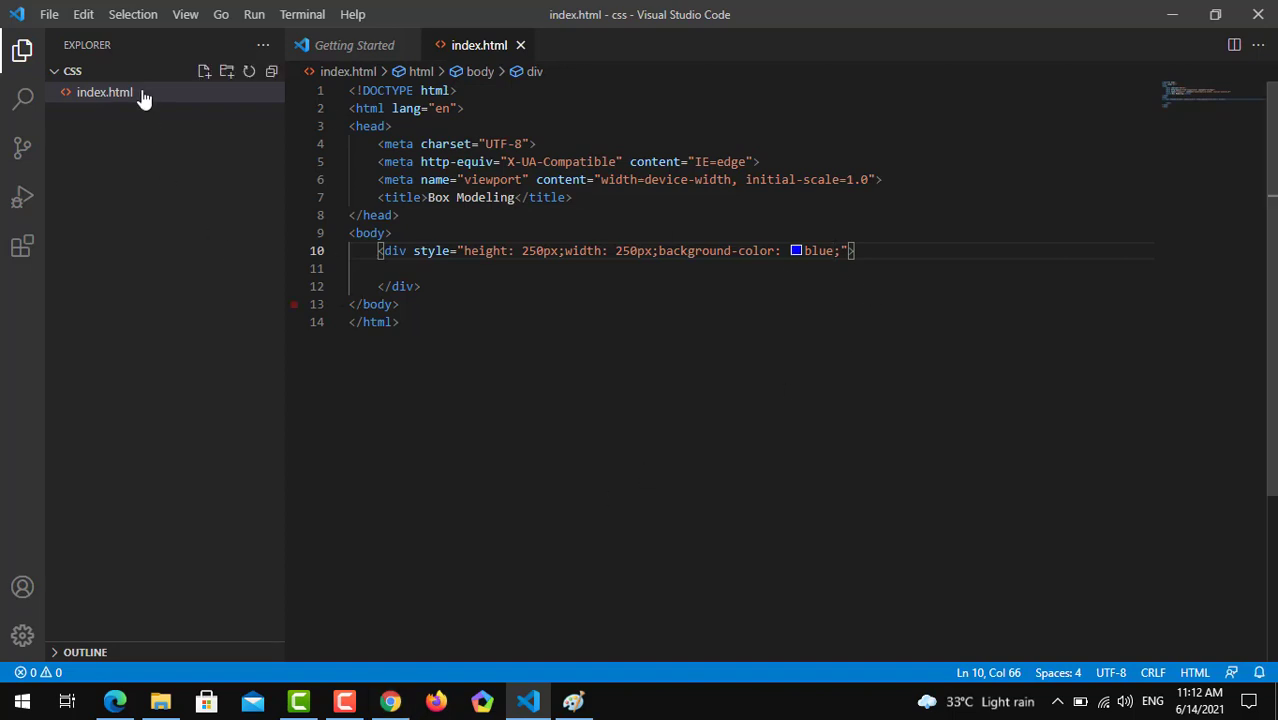
mouse_move(130, 176)
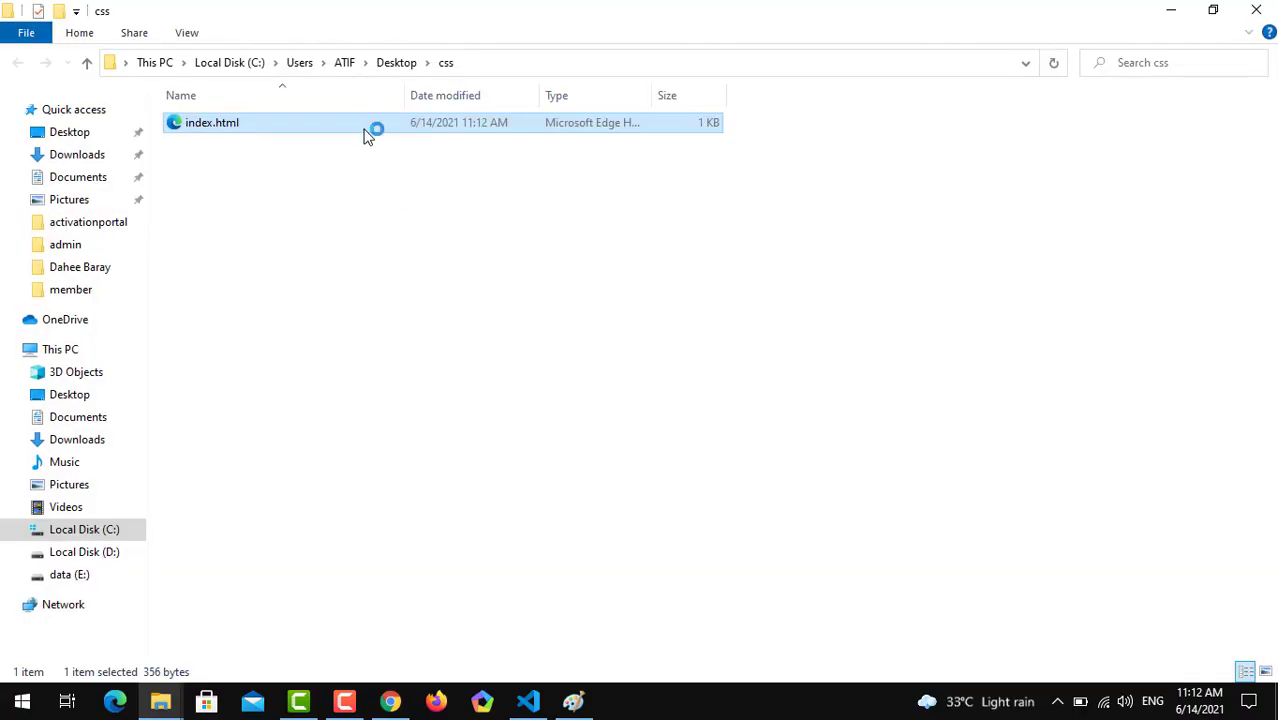
- Open index.html in Edge to view the blue square, then return to VS Code
double_click(212, 122)
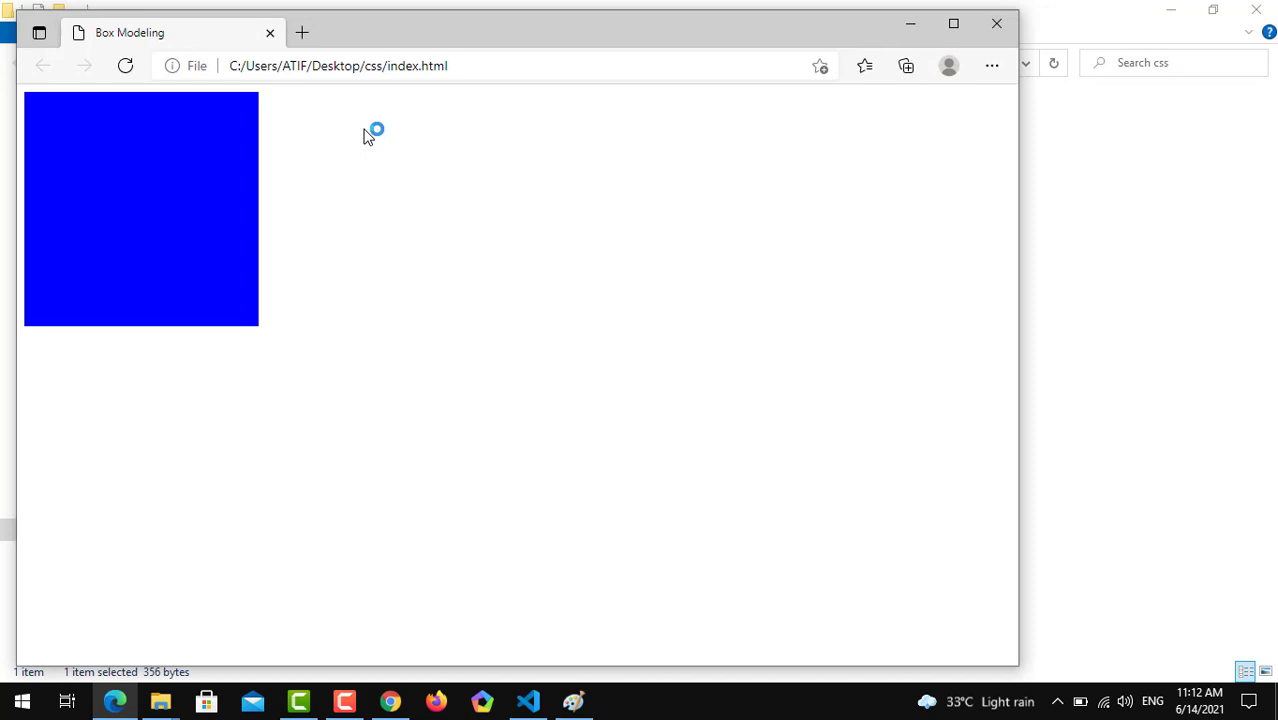
mouse_move(370, 224)
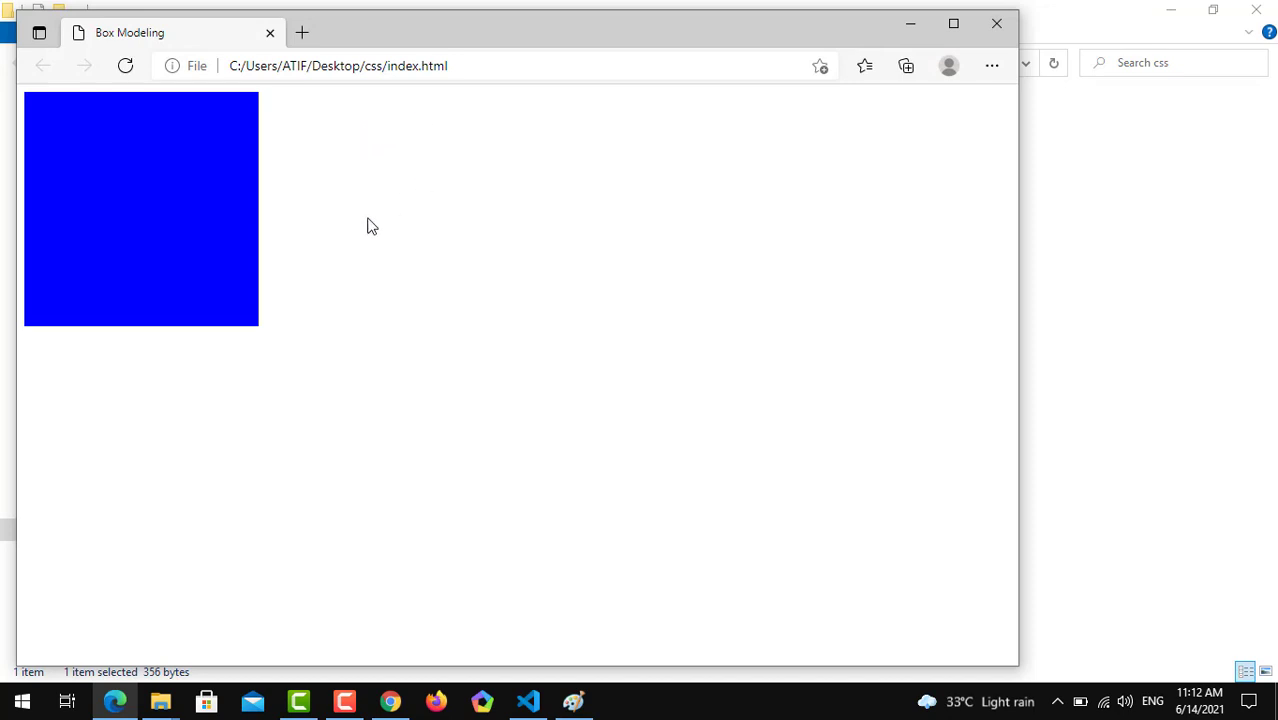
mouse_move(190, 228)
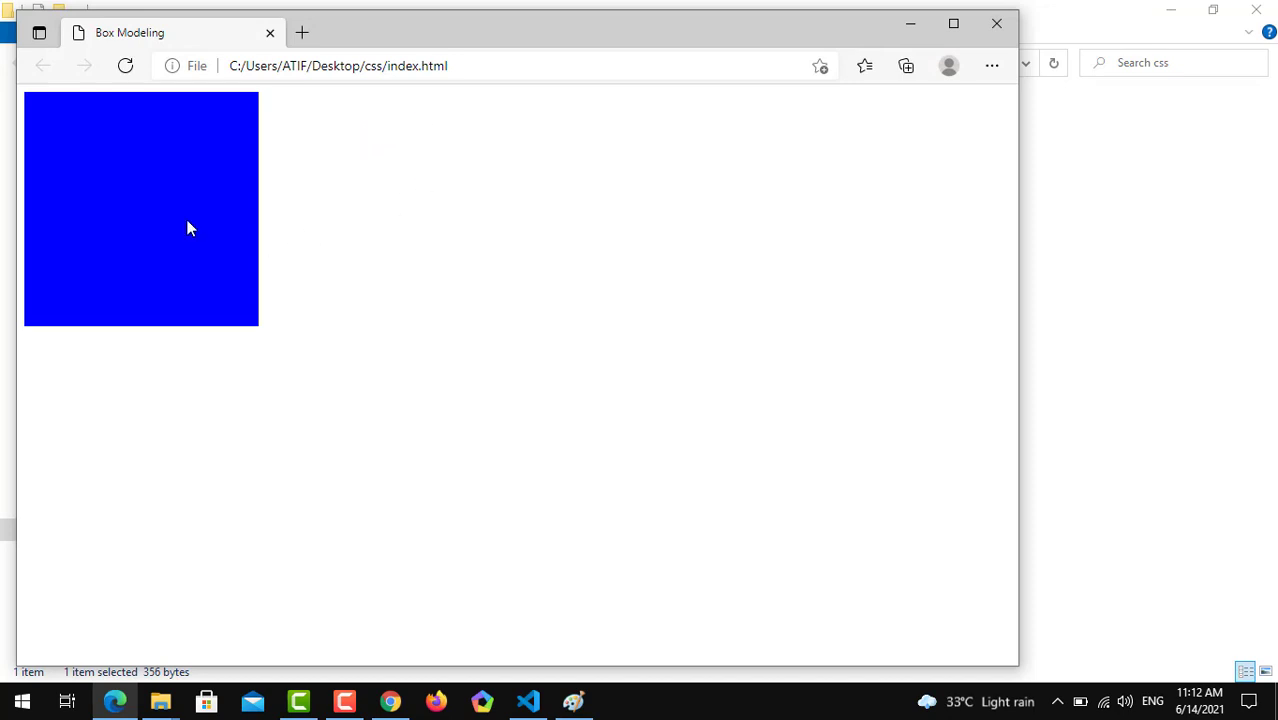
mouse_move(164, 176)
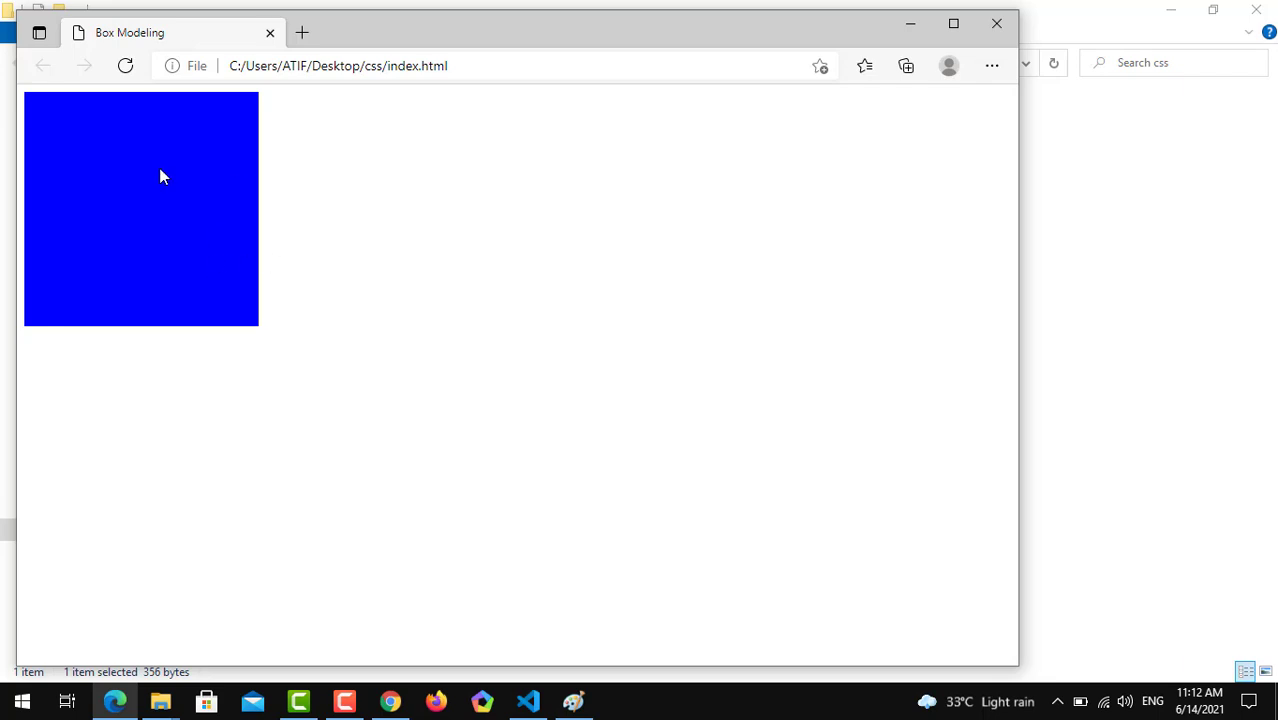
mouse_move(192, 136)
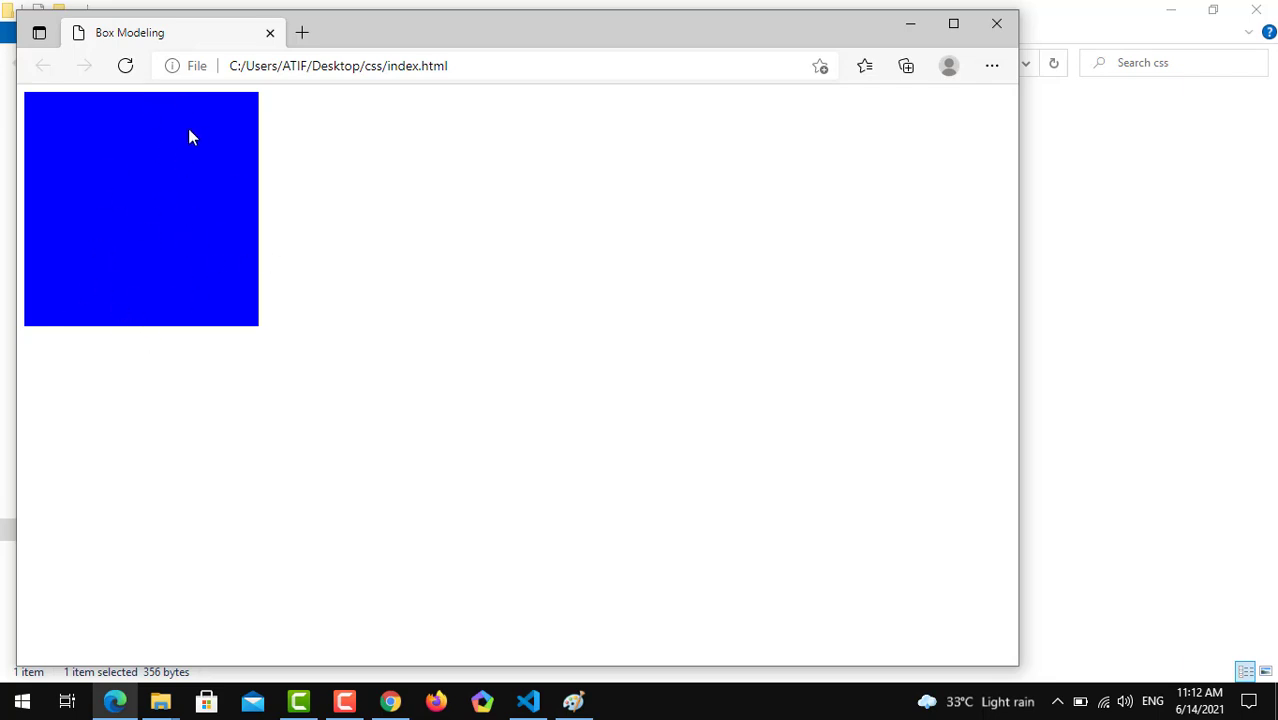
mouse_move(180, 168)
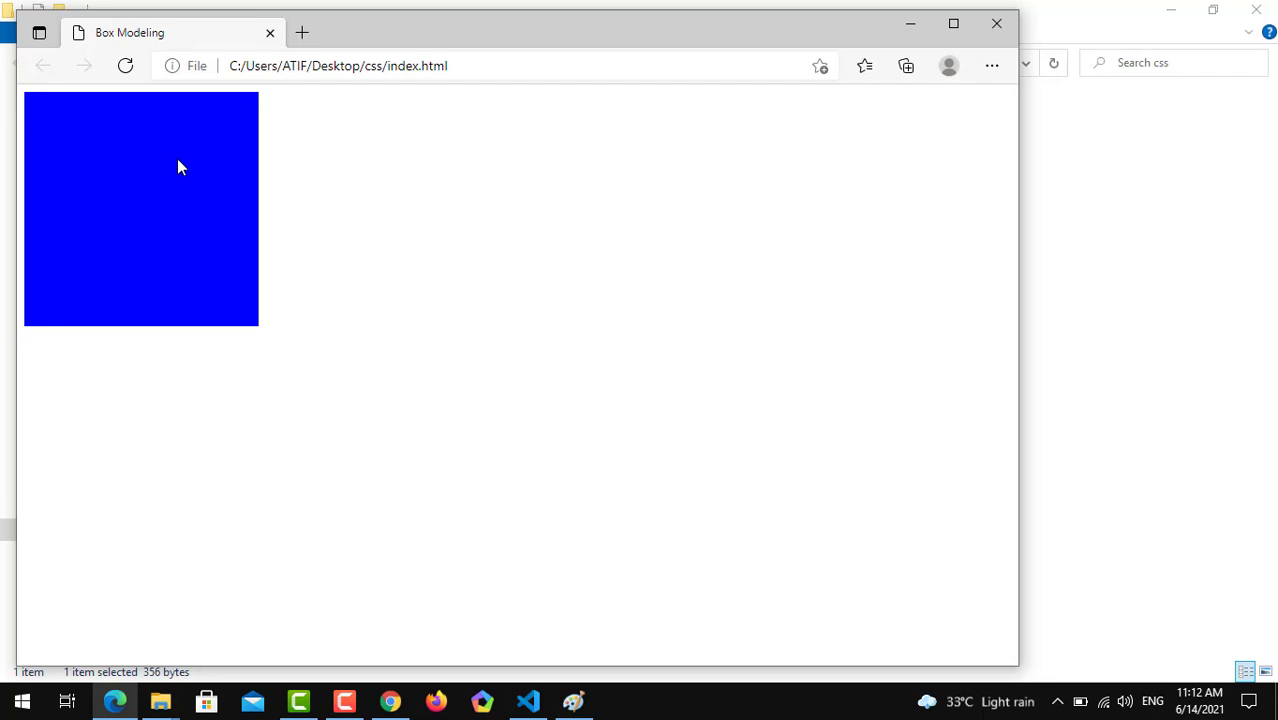
mouse_move(540, 568)
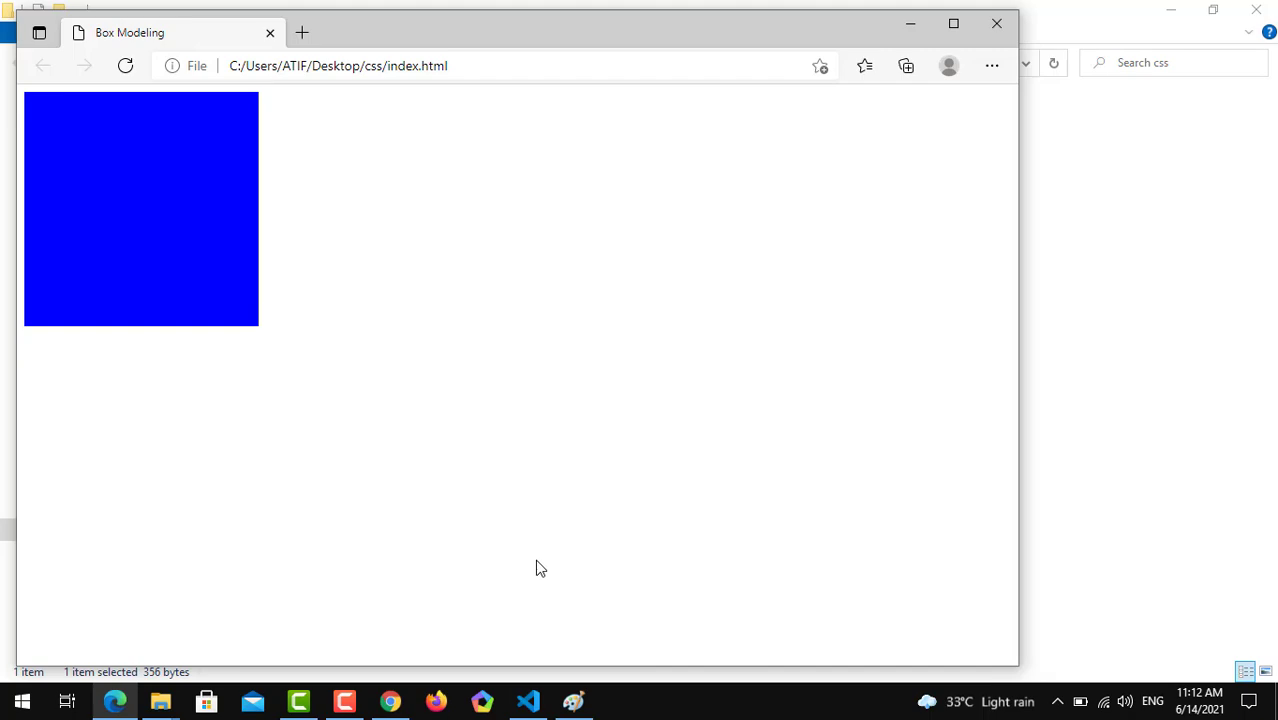
click(528, 700)
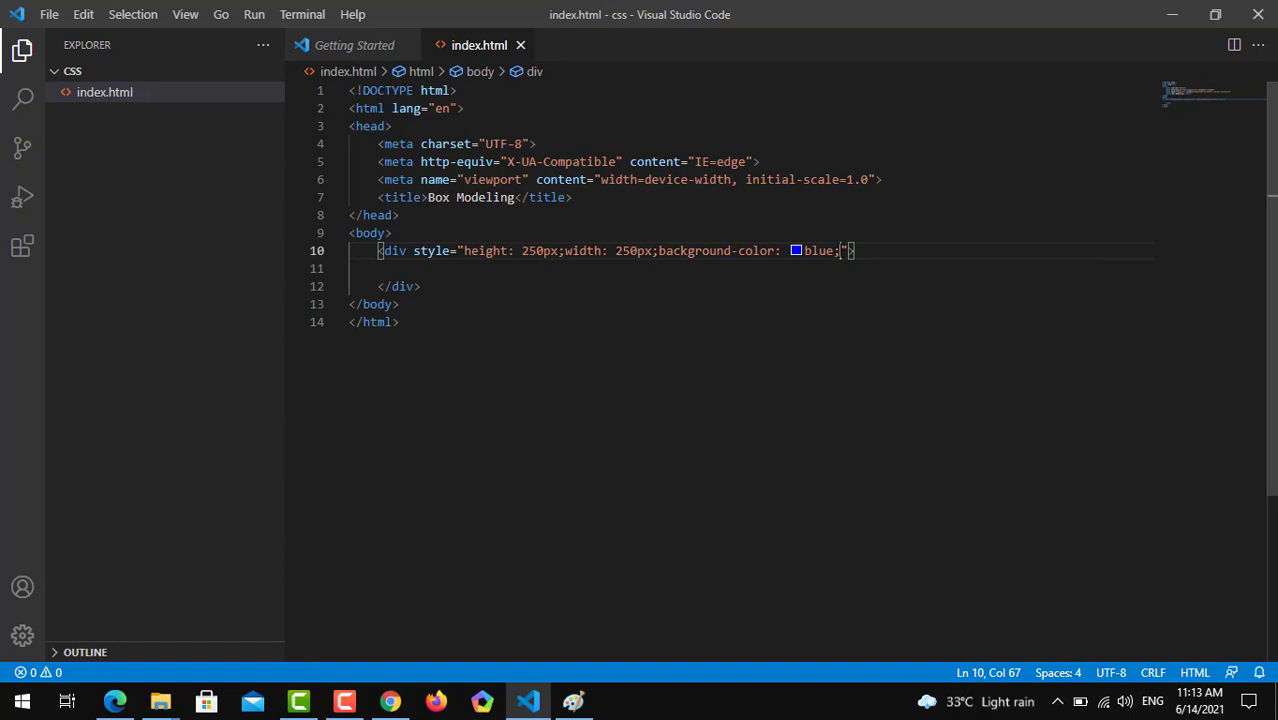
- Add margin: 200px 0px 0px 500px to the div's inline style
text(margin: ;)
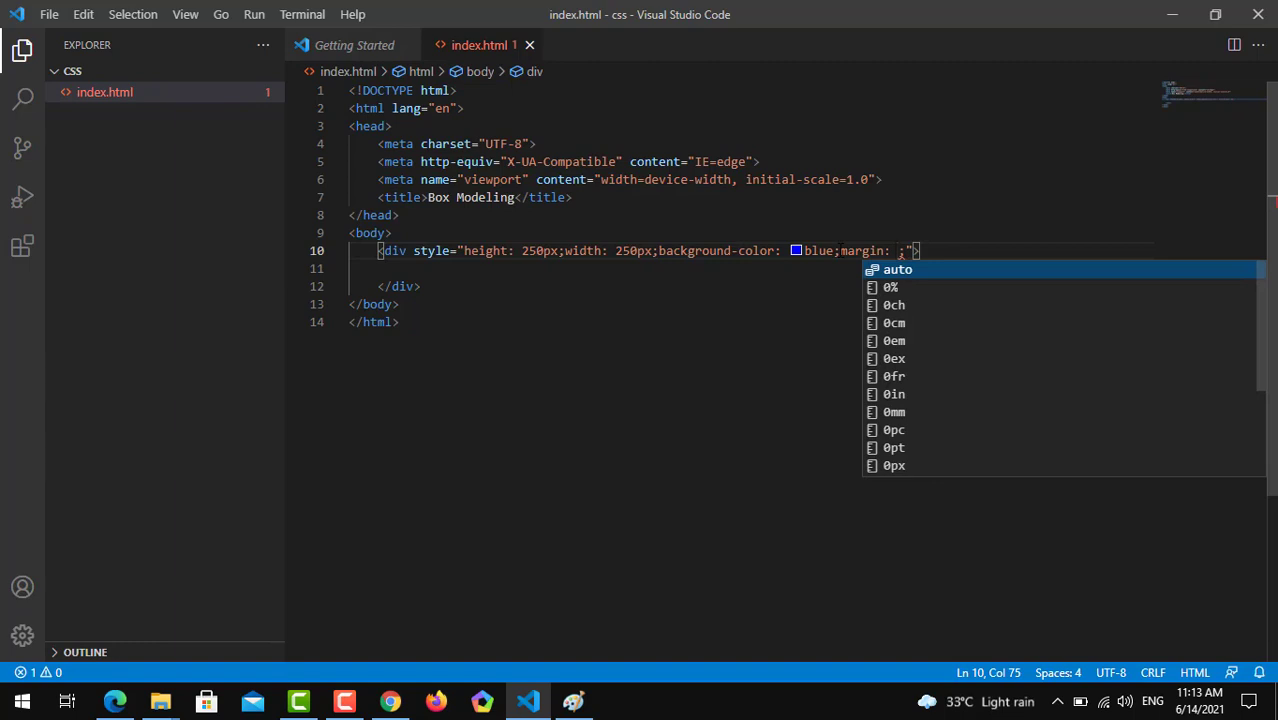
text(200)
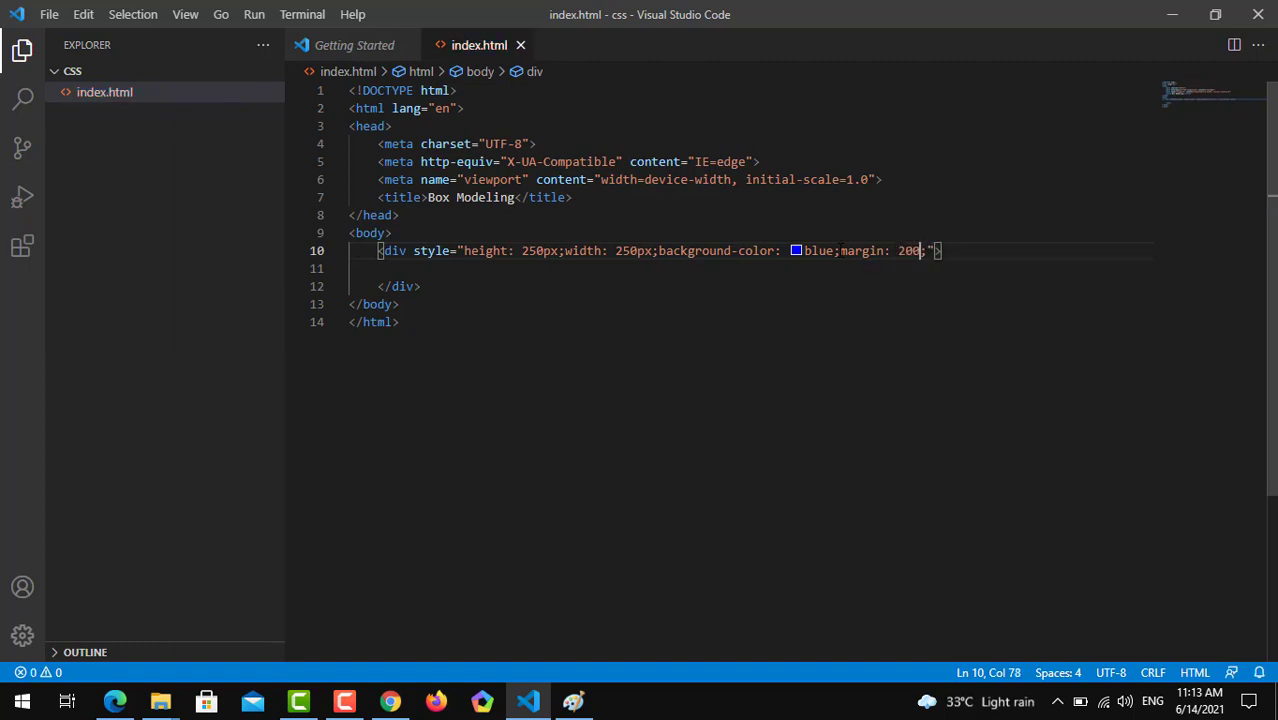
text(px 0p)
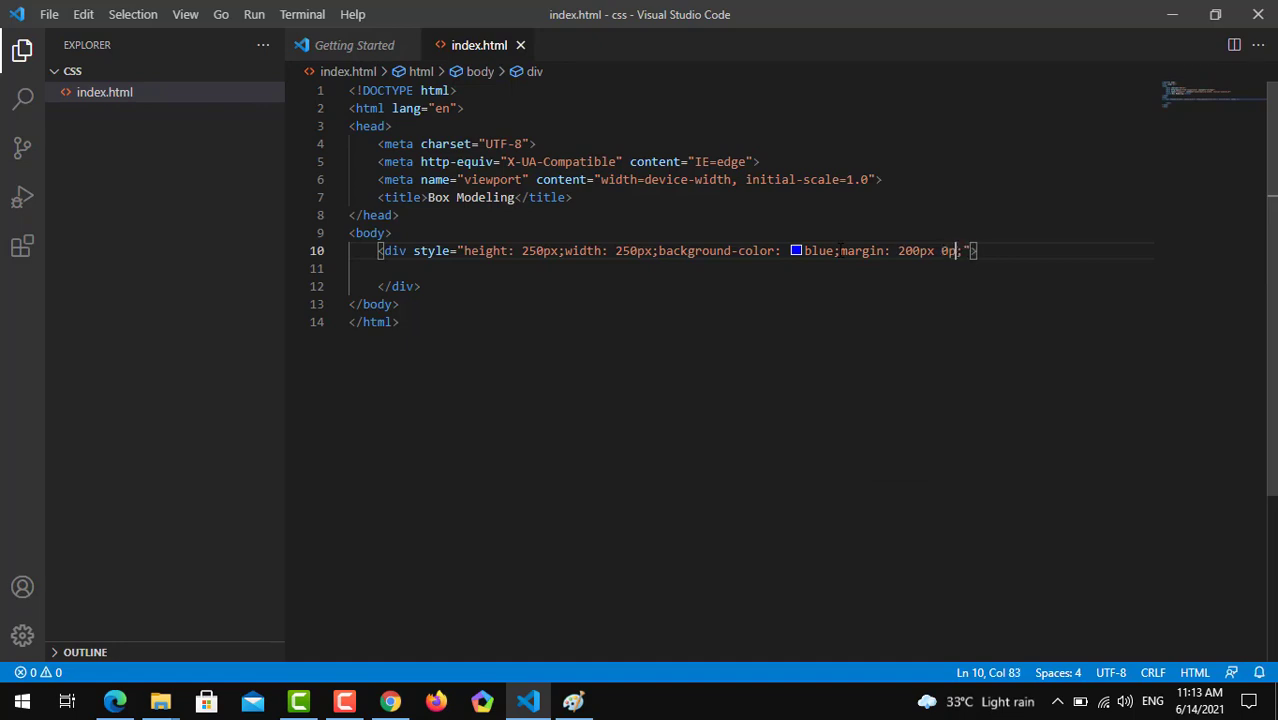
text(x)
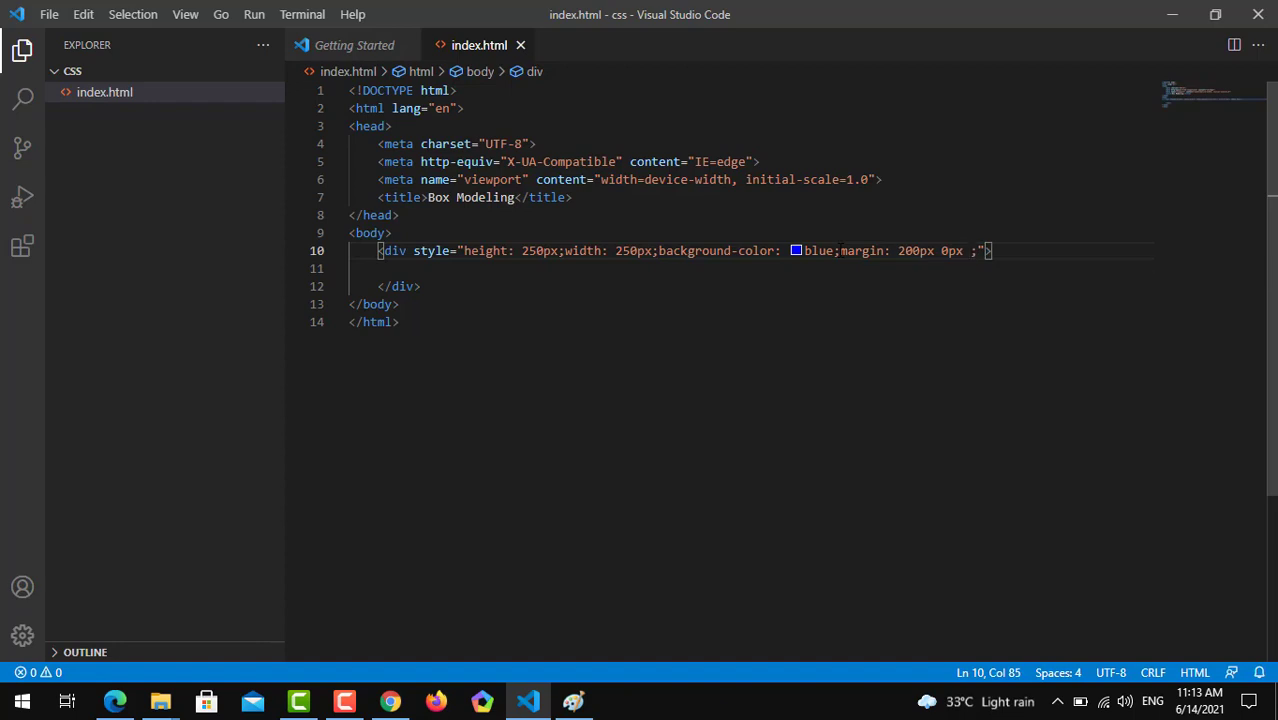
text(0)
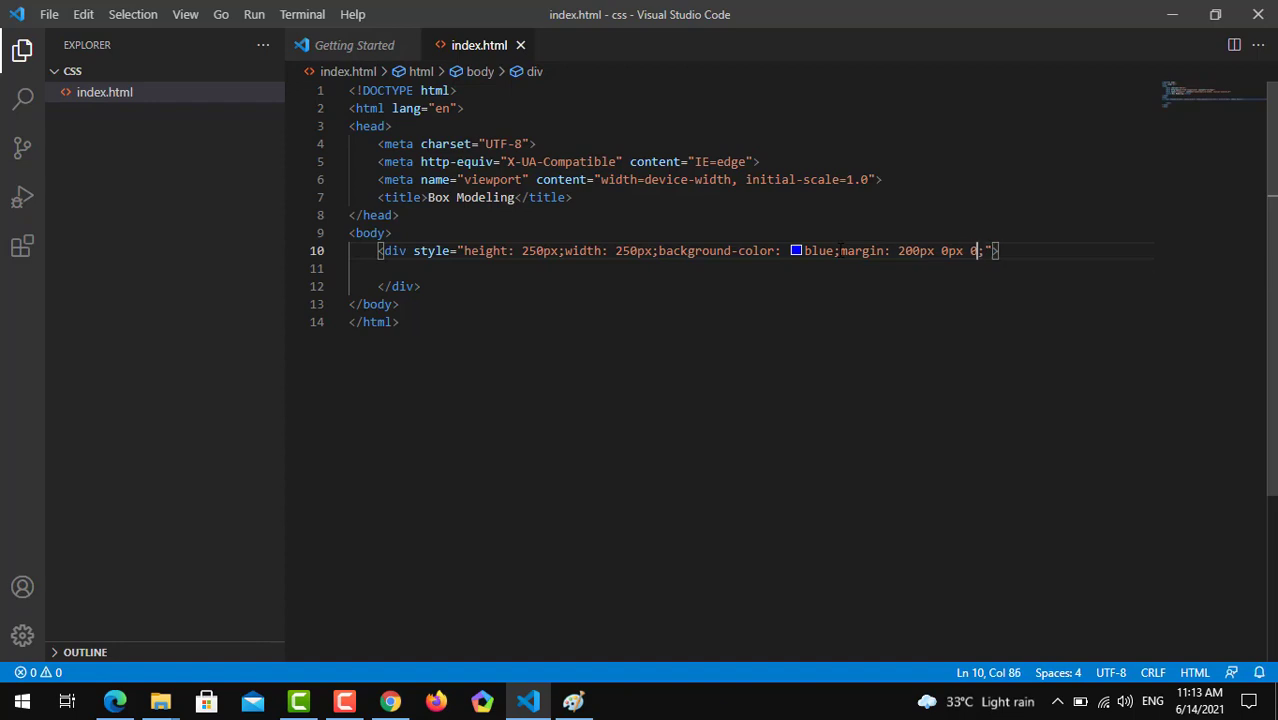
text(px)
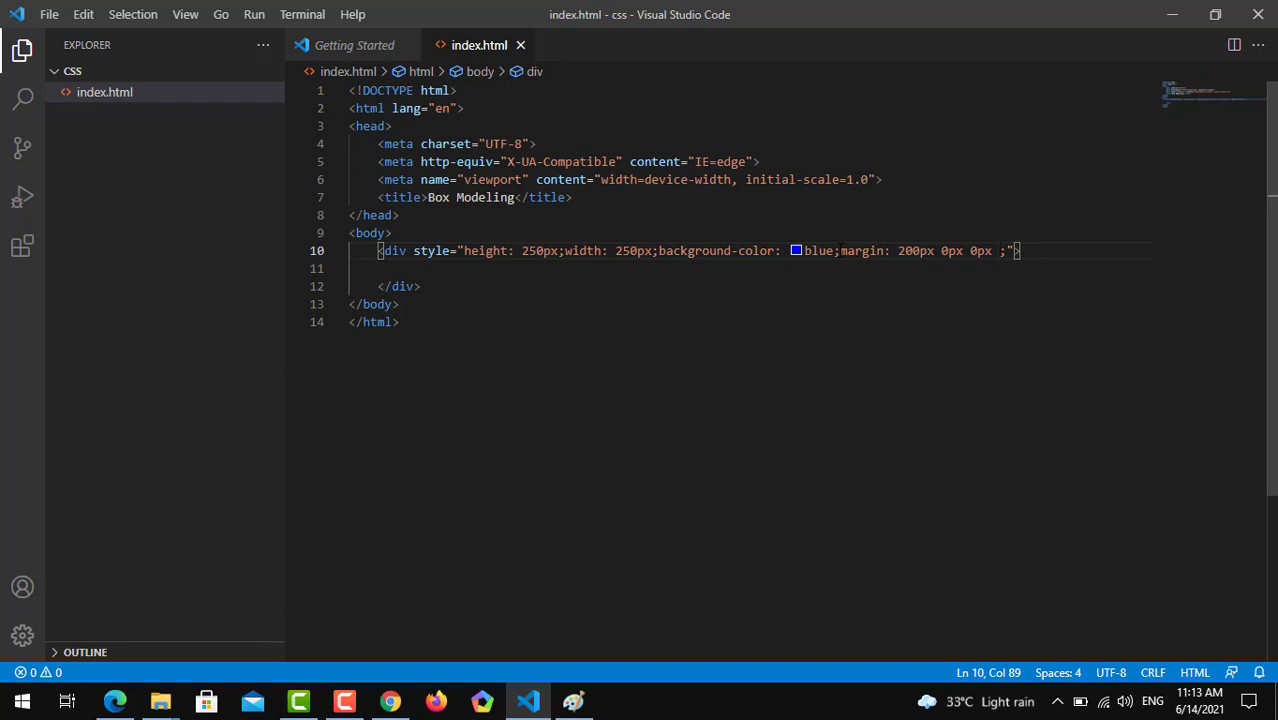
text(500)
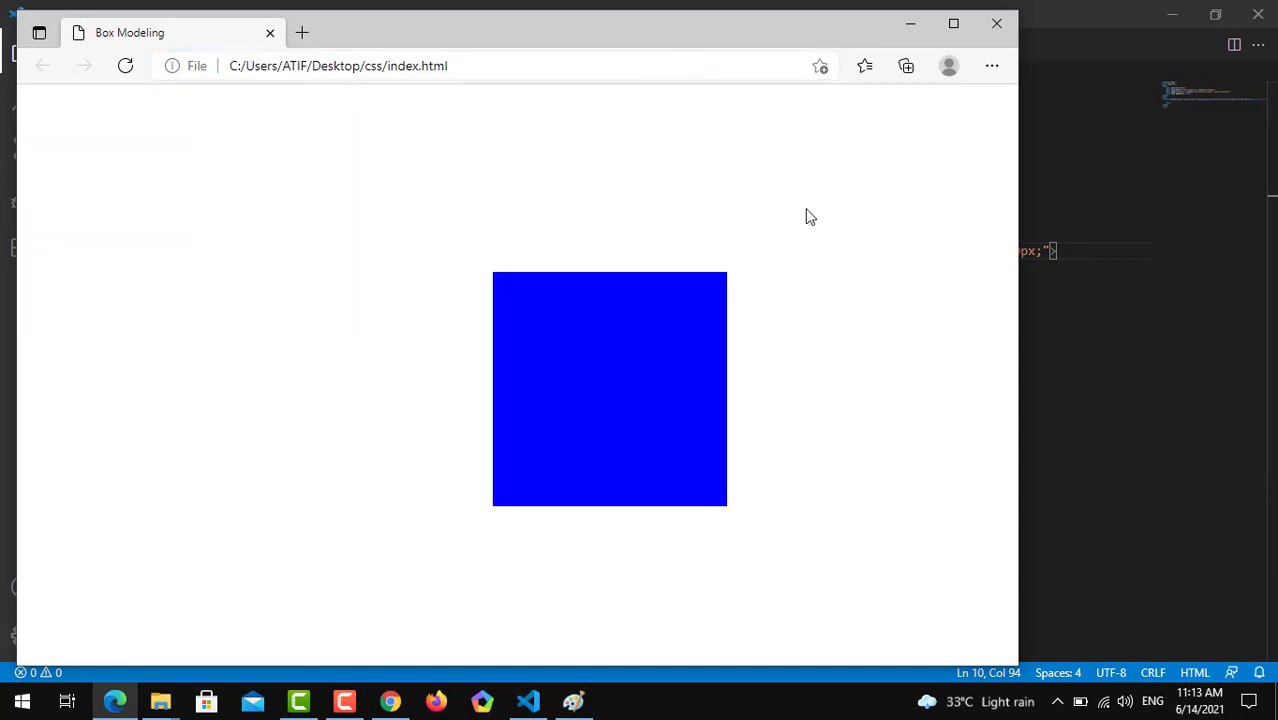
mouse_move(524, 404)
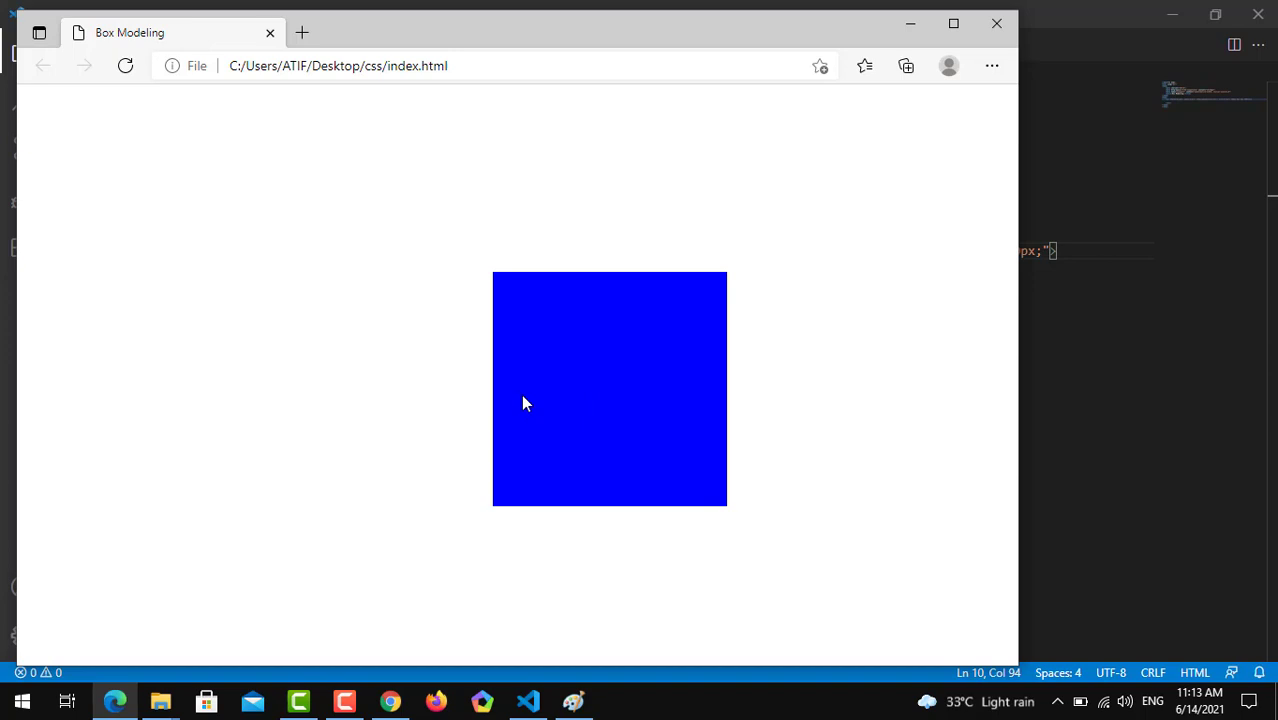